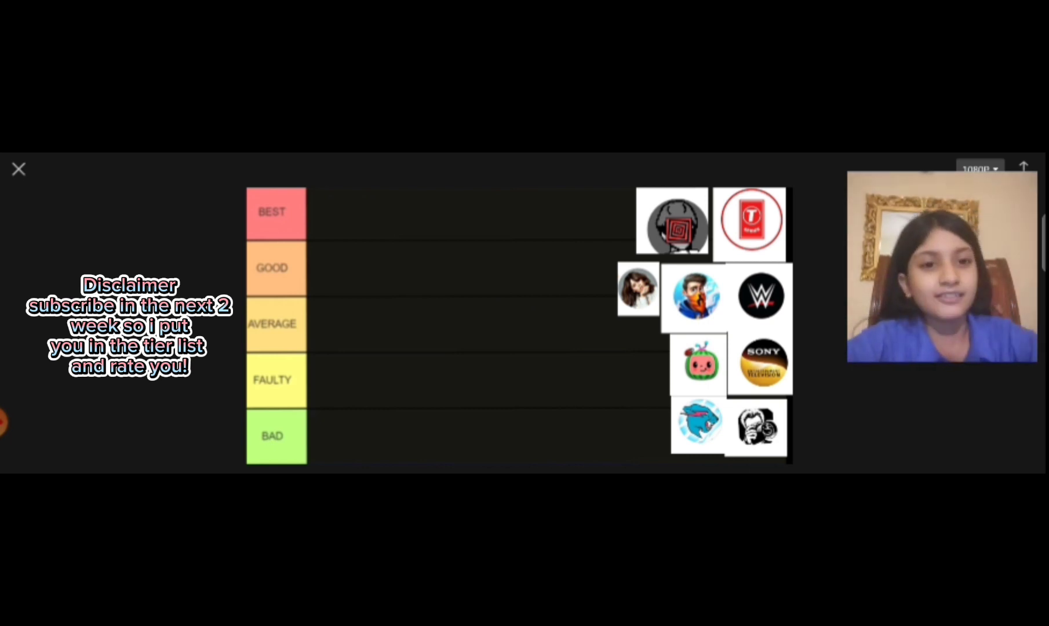
- Move the red T-Series logo from the pool into the Average row
drag(752, 224, 563, 261)
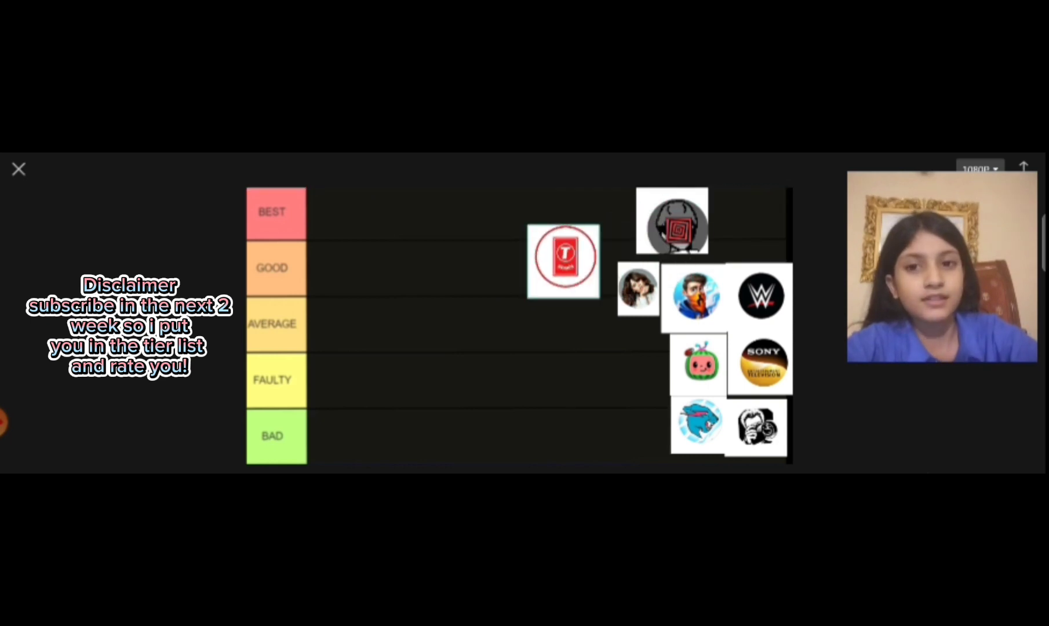
drag(564, 260, 536, 338)
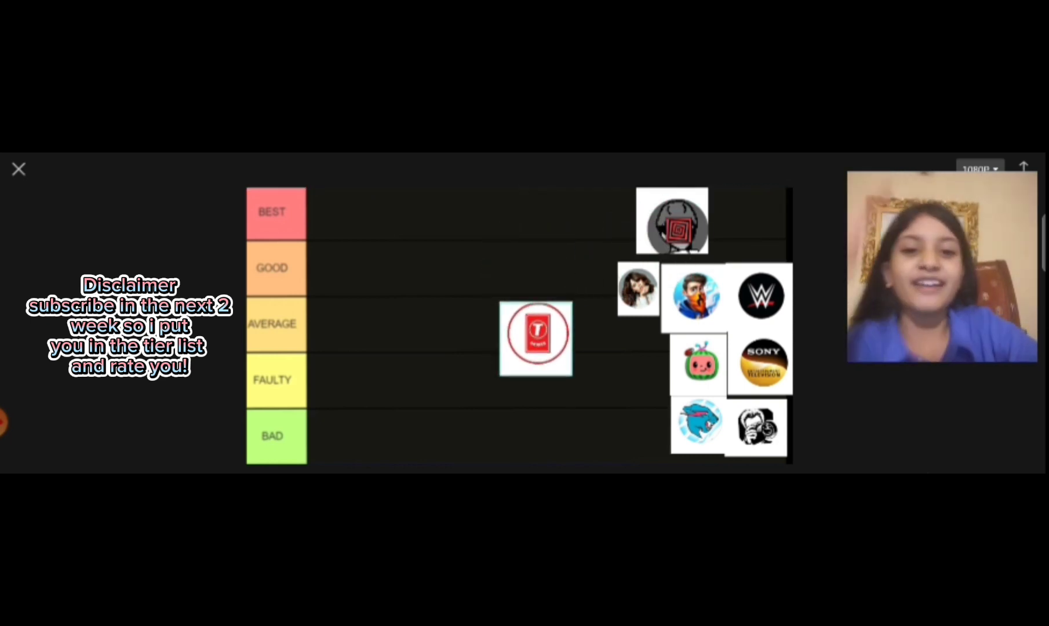
drag(535, 337, 492, 300)
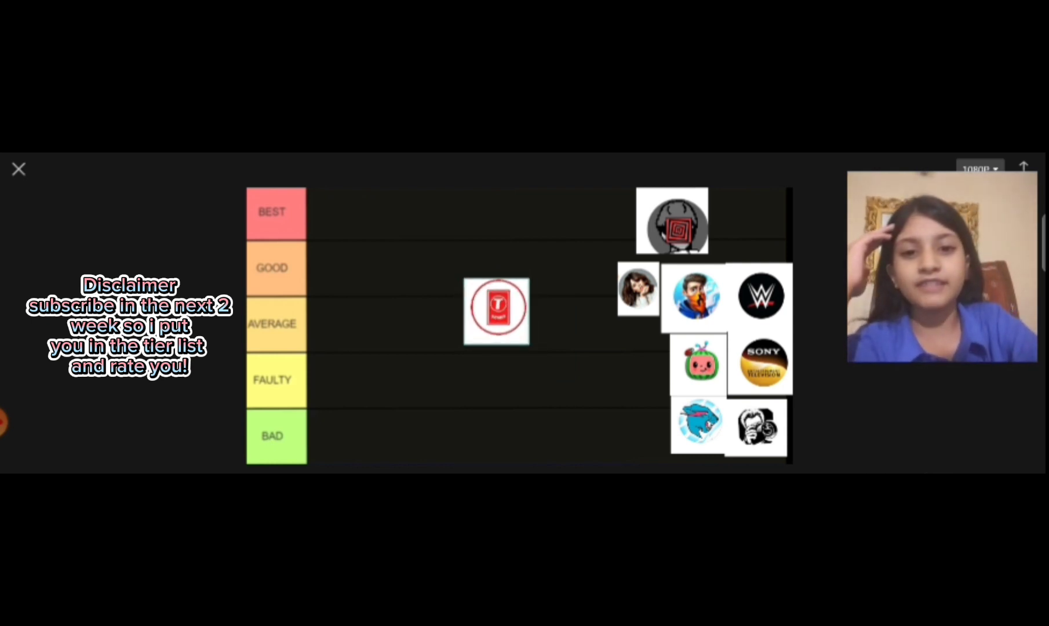
drag(497, 309, 355, 329)
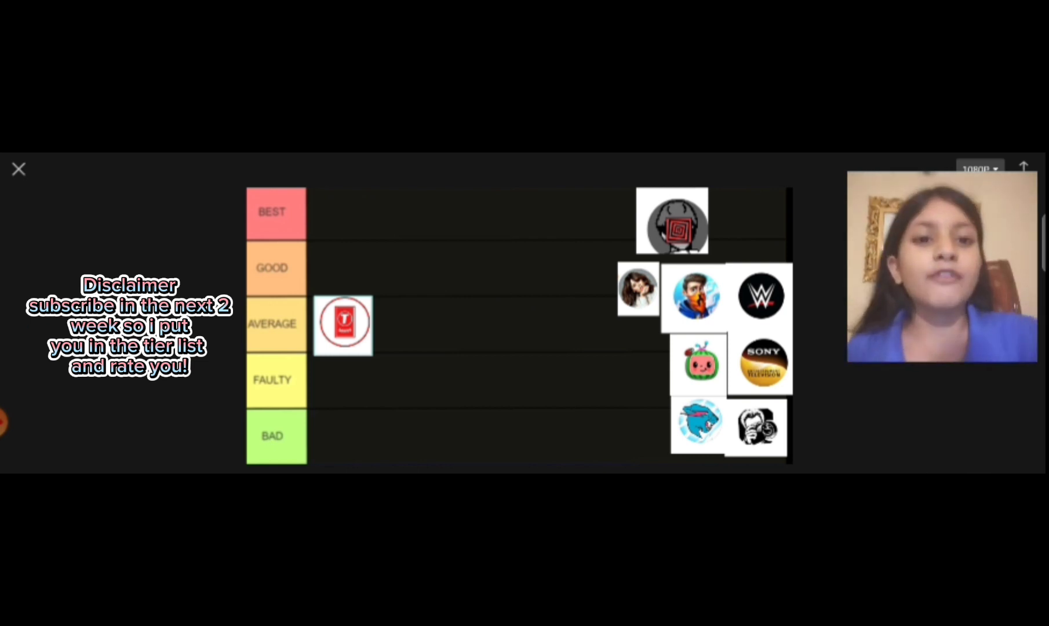
- Place the grey spiral-face avatar in the Good row, then pick up the WWE logo
drag(673, 221, 531, 271)
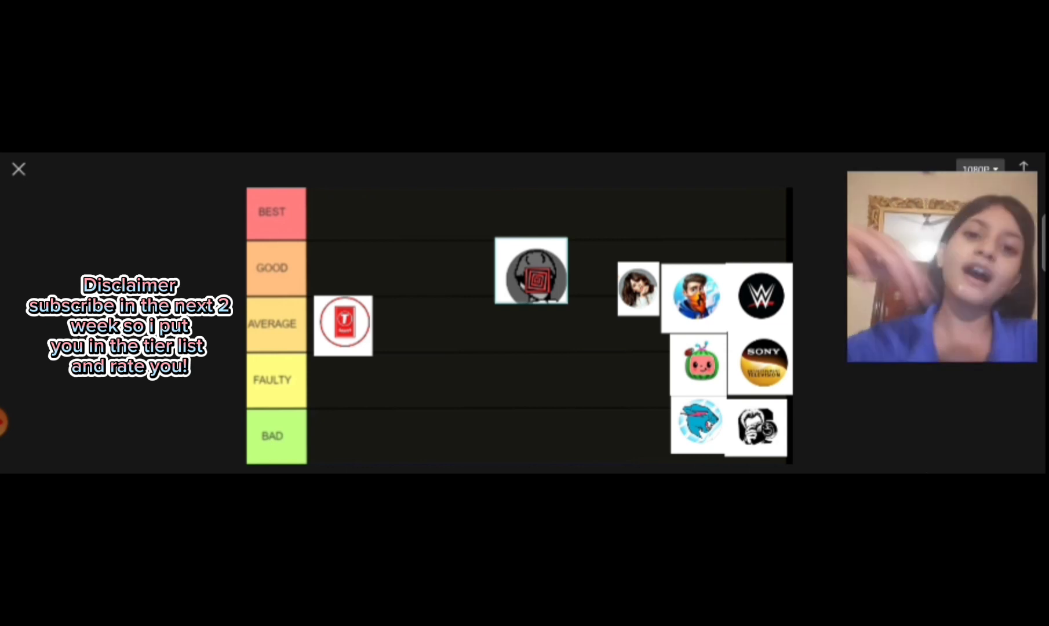
drag(532, 272, 457, 307)
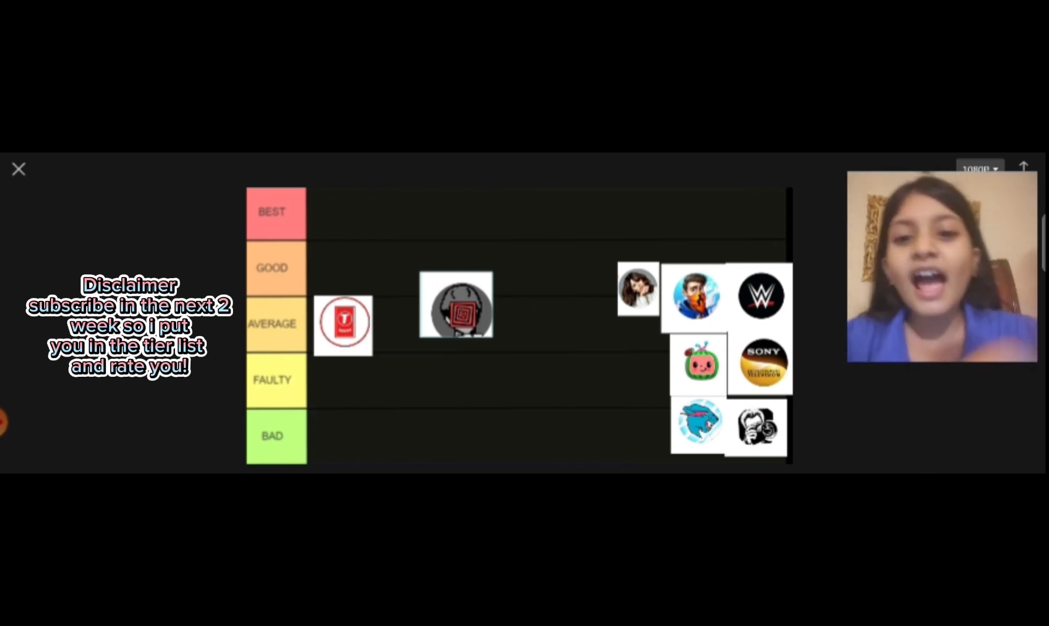
drag(457, 305, 450, 288)
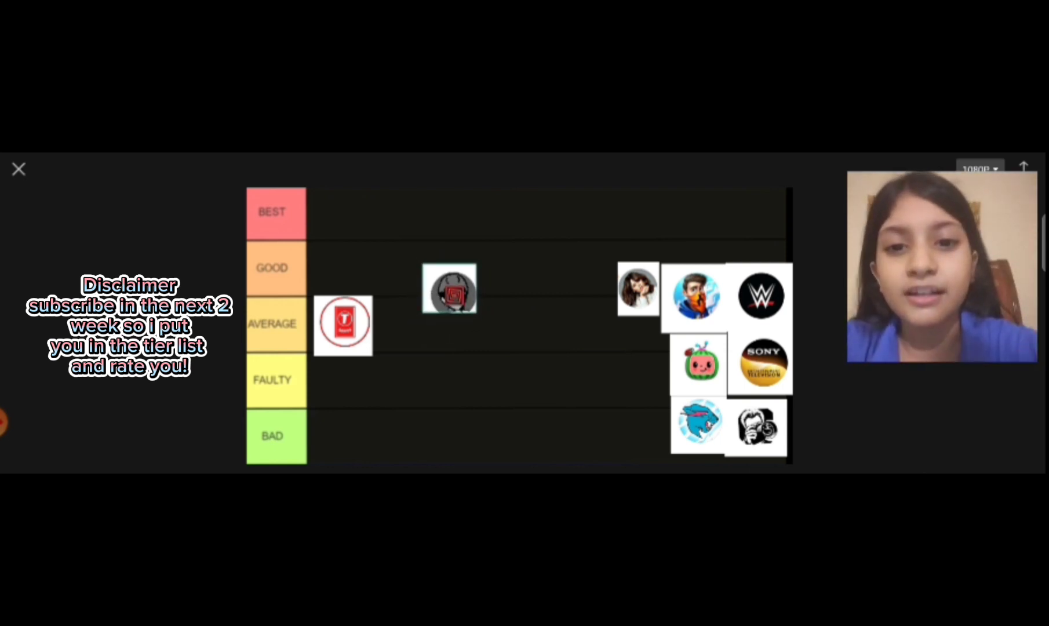
drag(450, 288, 348, 272)
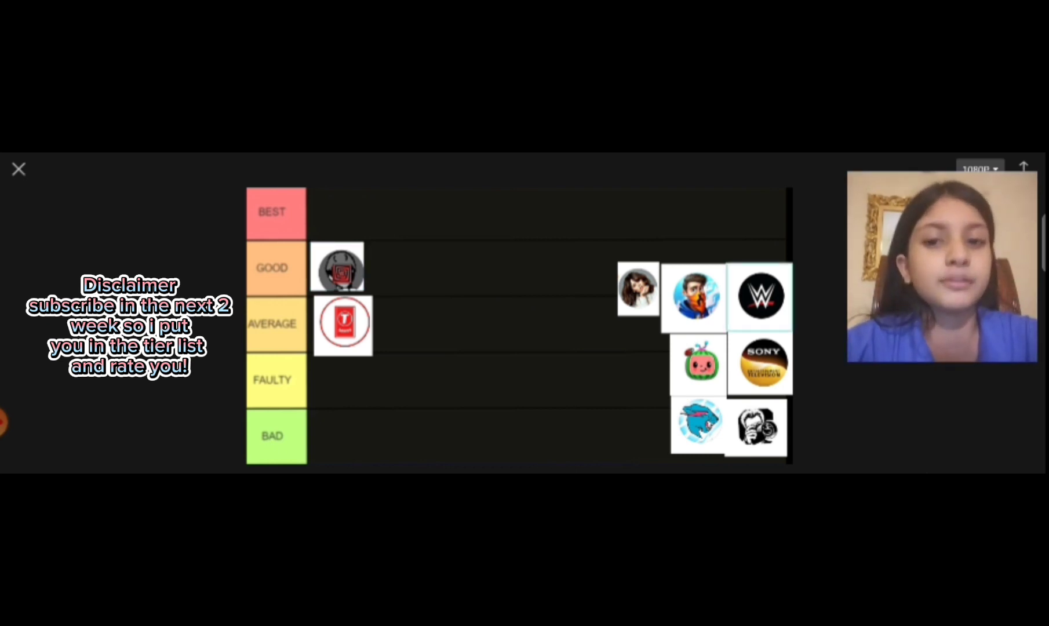
drag(760, 297, 520, 319)
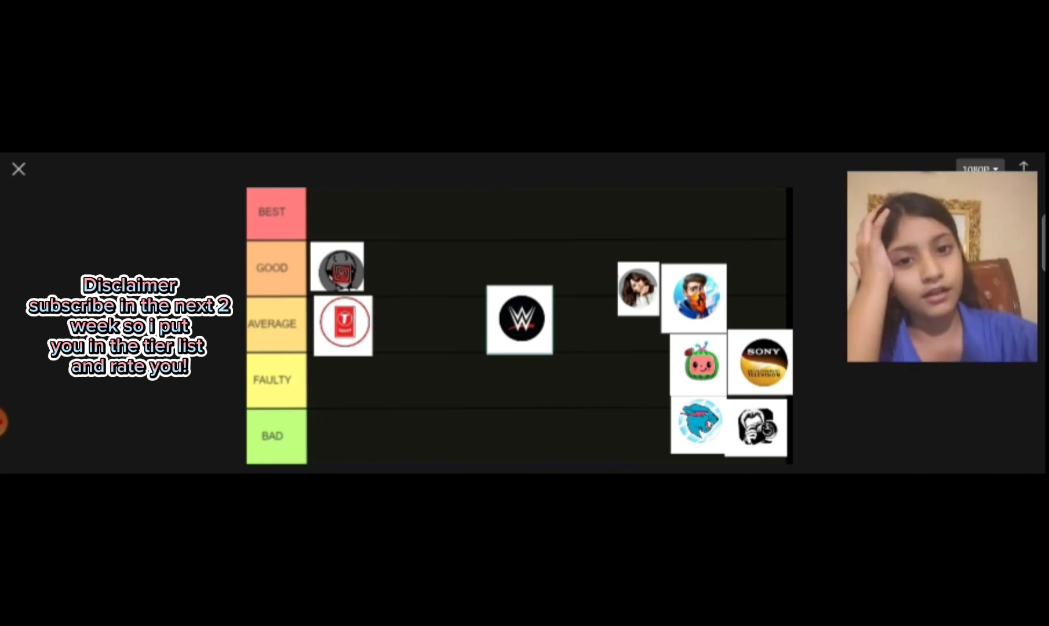
- Drop the WWE logo into the Faulty row
drag(520, 318, 337, 381)
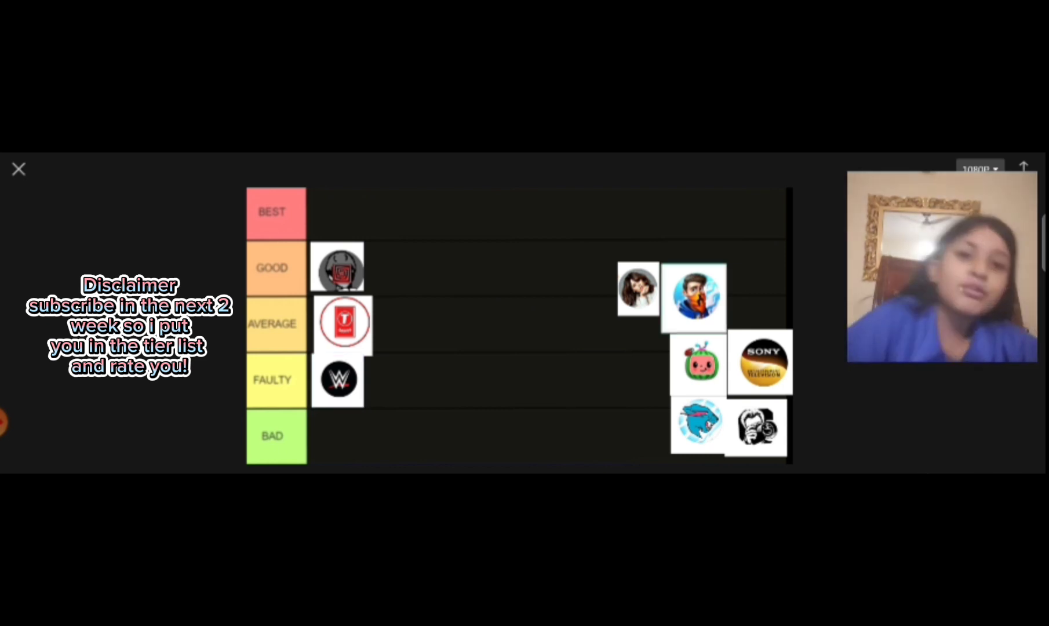
- Try the cartoon boy avatar in Good, Average and Faulty, then settle it in Best
drag(695, 298, 403, 273)
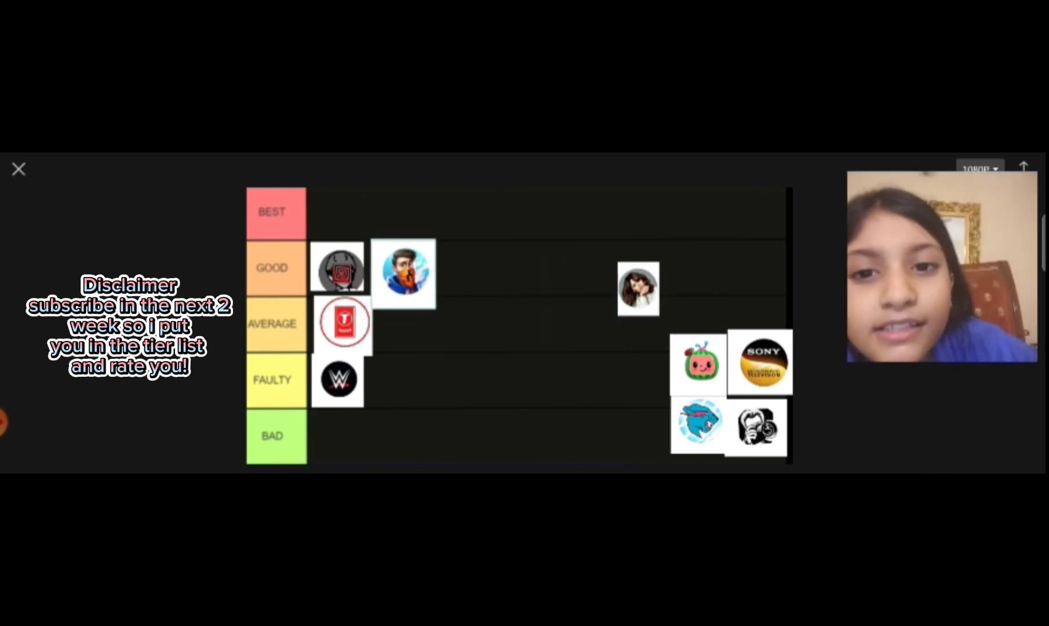
drag(402, 272, 441, 283)
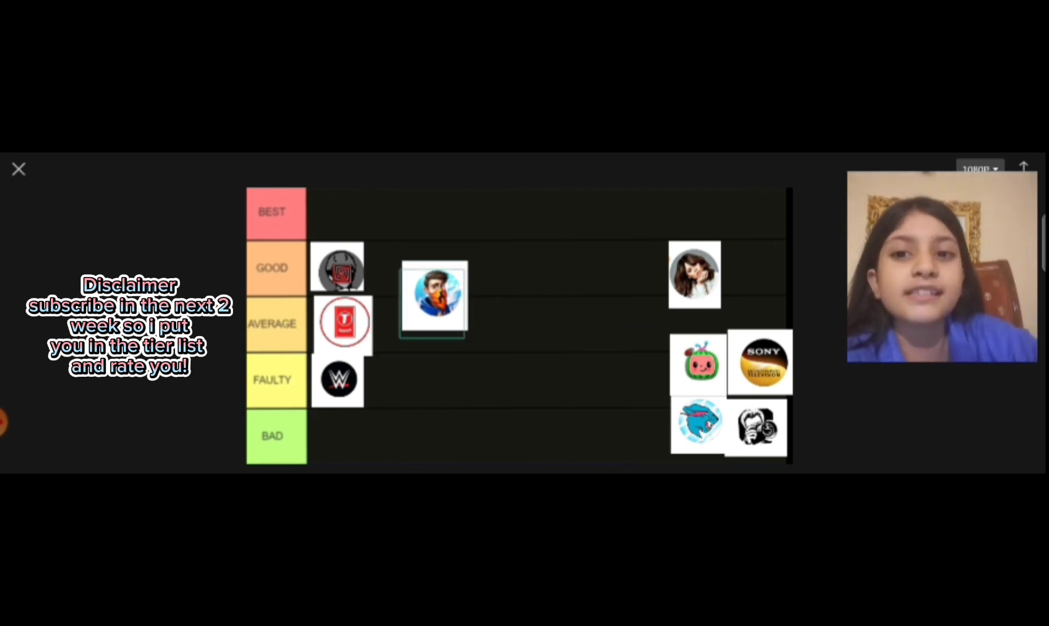
drag(432, 298, 420, 374)
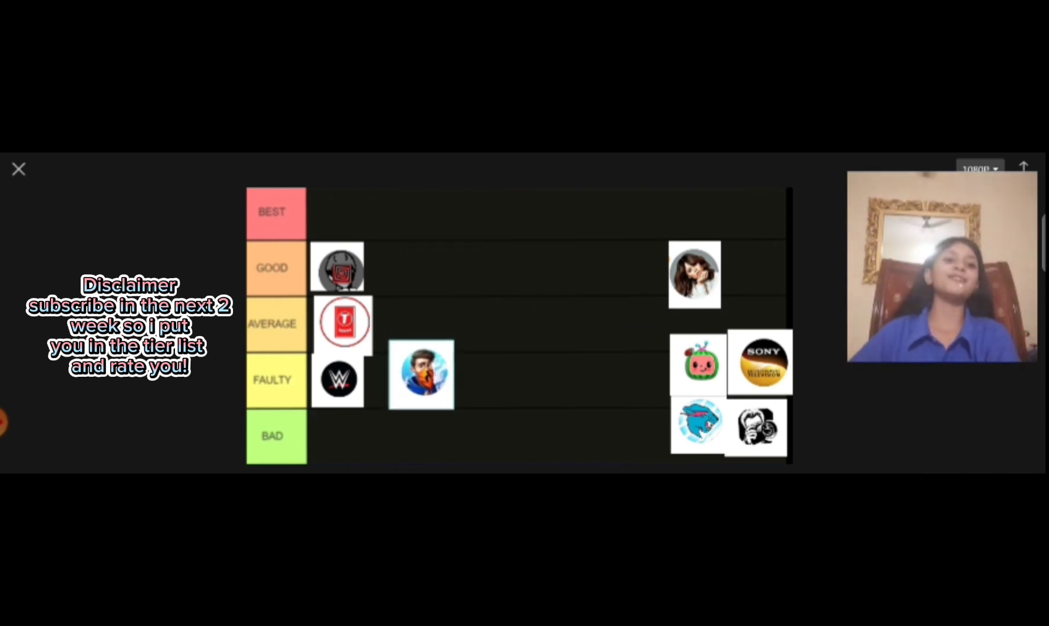
drag(420, 374, 420, 301)
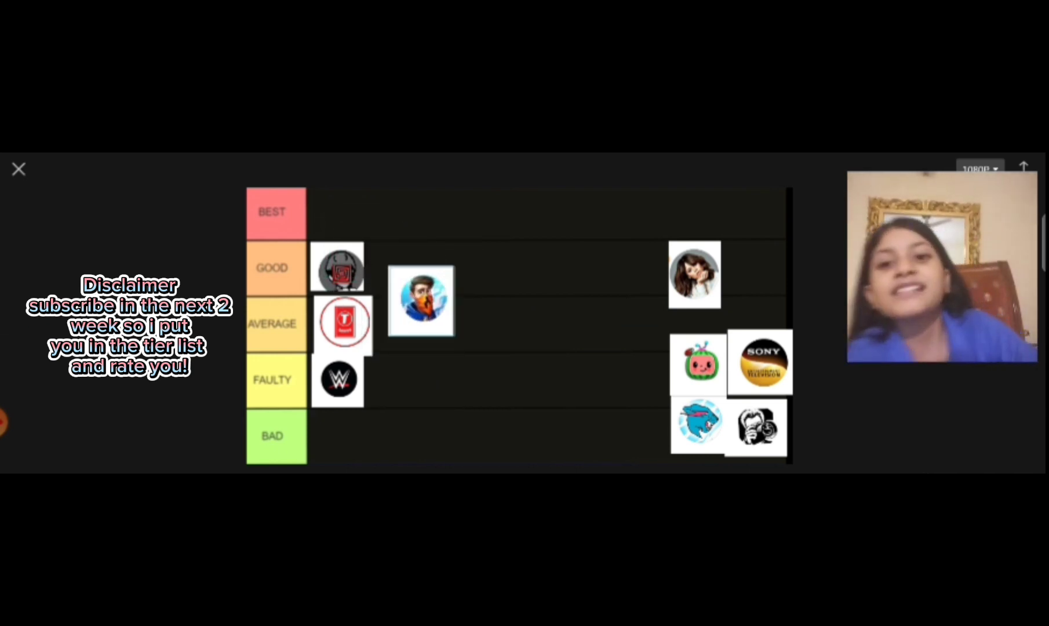
drag(420, 300, 363, 220)
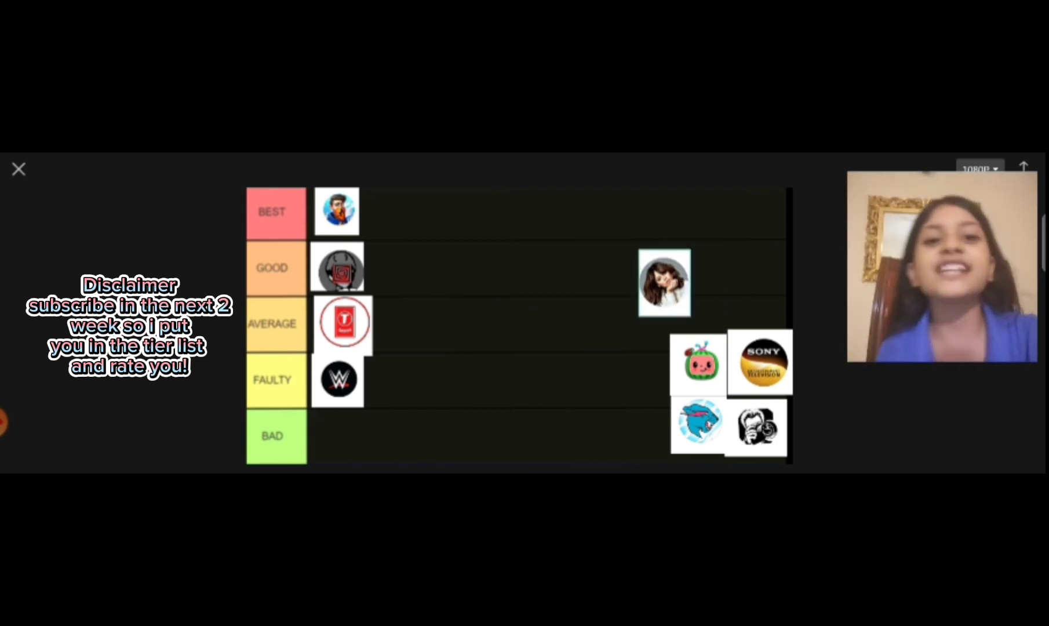
- Move the girl avatar into the Best row beside the cartoon boy
drag(663, 281, 549, 263)
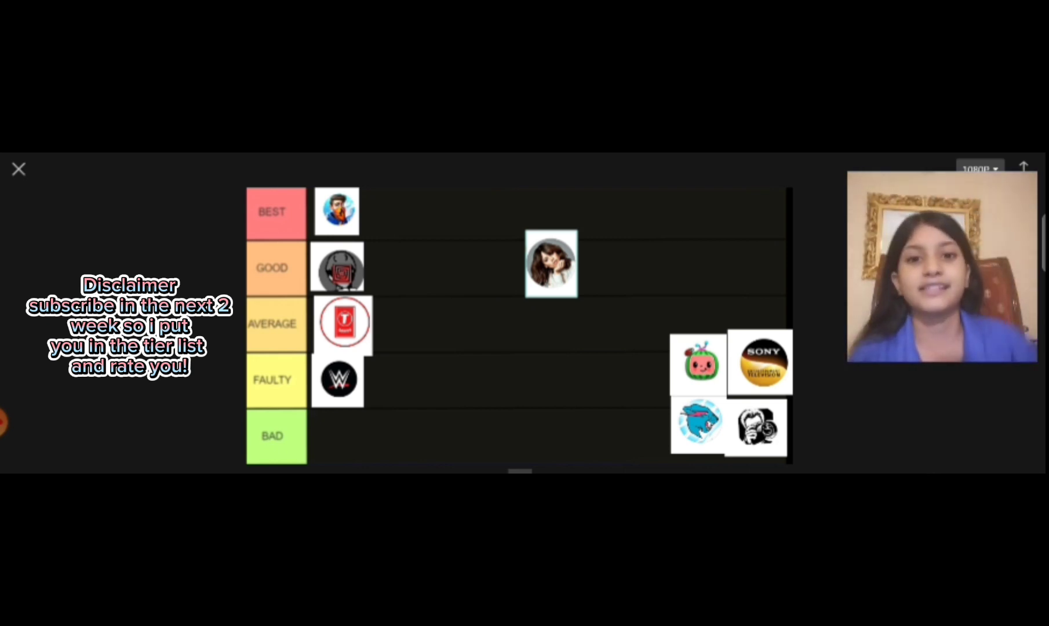
drag(550, 265, 403, 220)
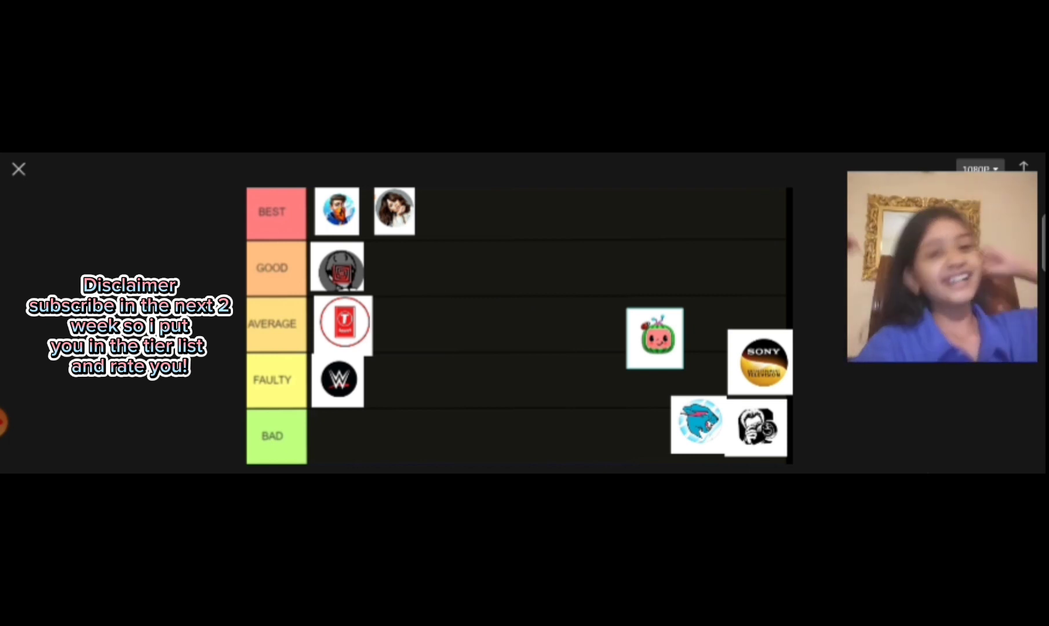
- Try the Cocomelon watermelon avatar in Faulty, then place it in Average beside the T logo
drag(654, 339, 487, 346)
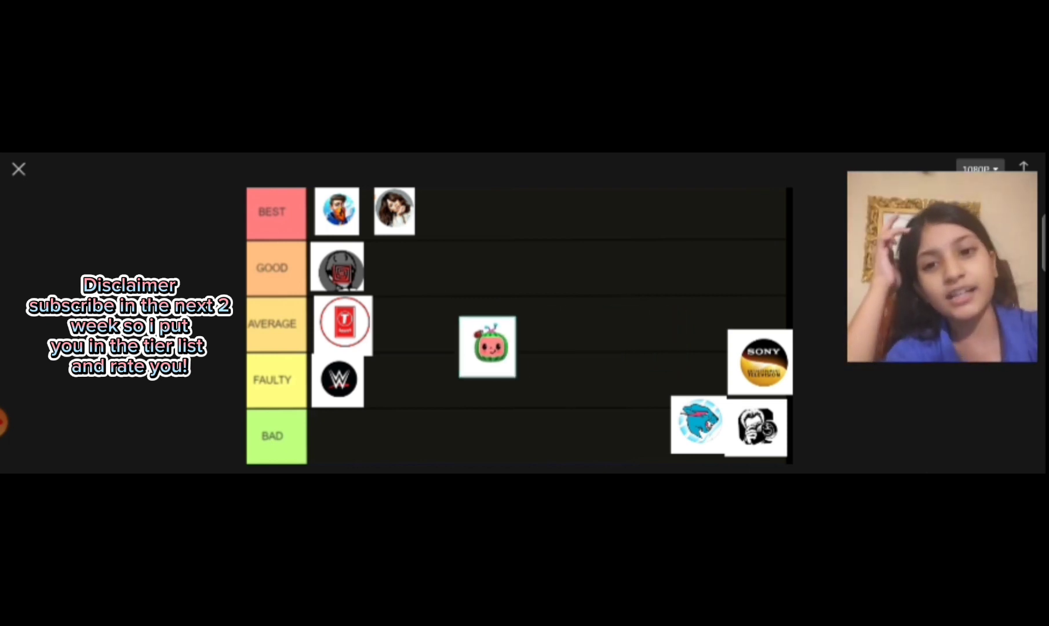
drag(487, 347, 410, 370)
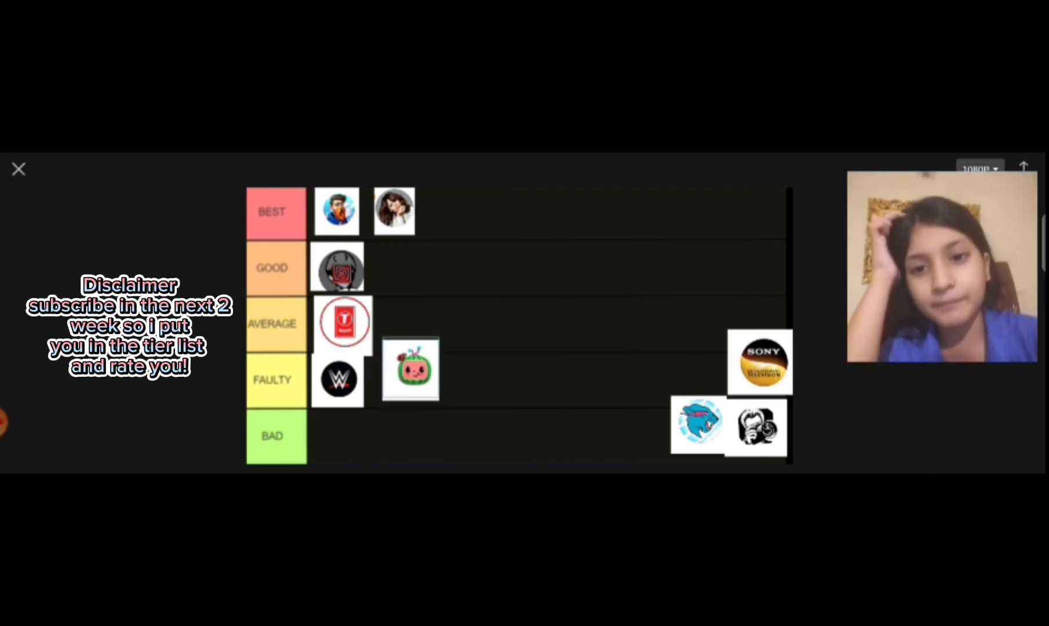
drag(409, 370, 416, 332)
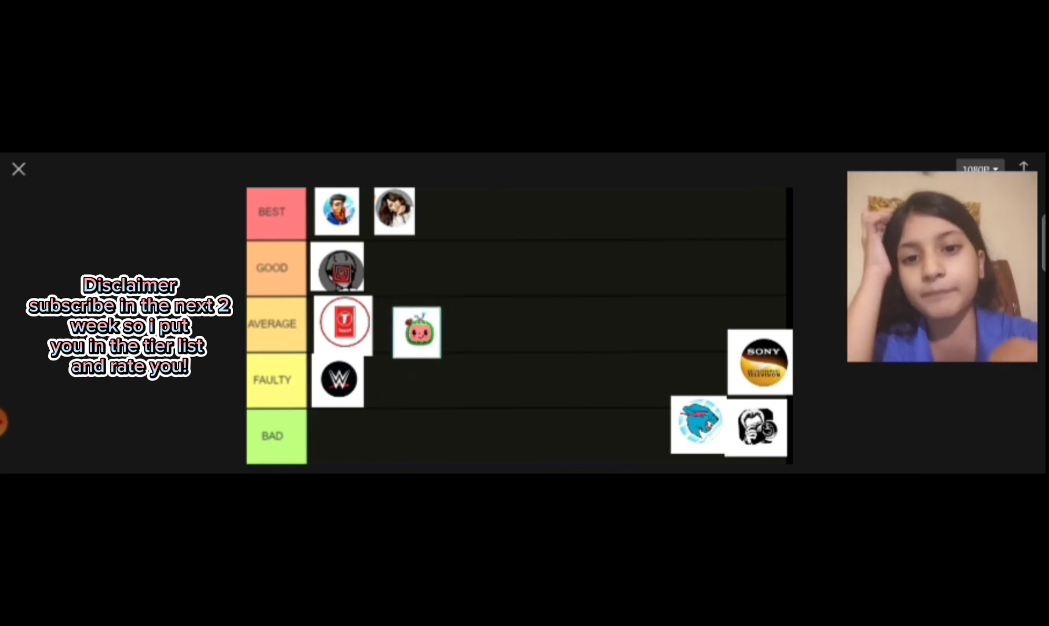
drag(416, 332, 395, 328)
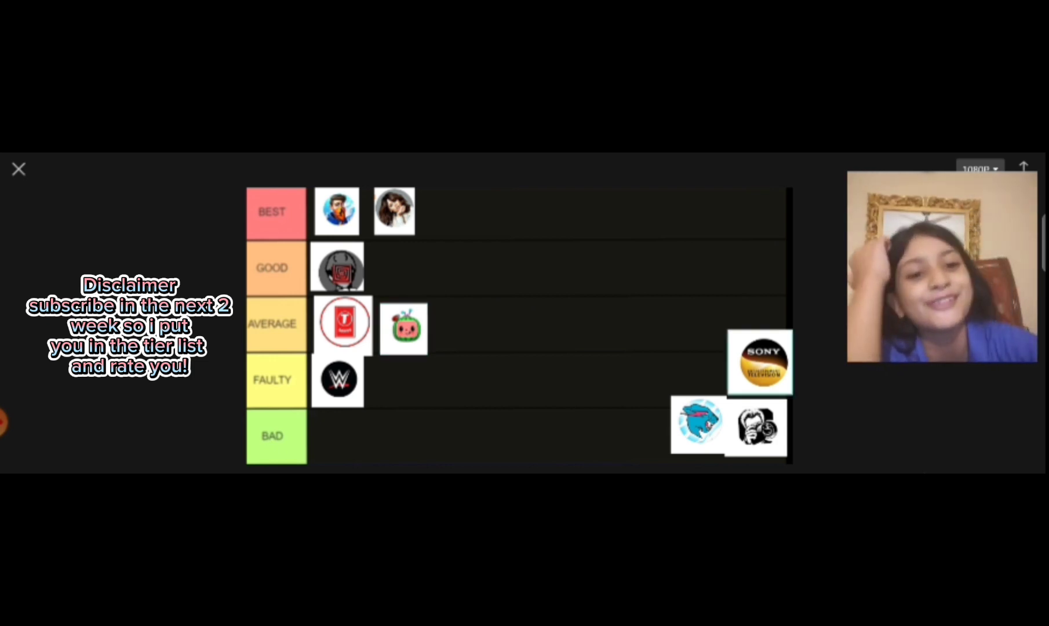
- Move the Sony logo into the Good row beside the spiral avatar
drag(760, 363, 583, 319)
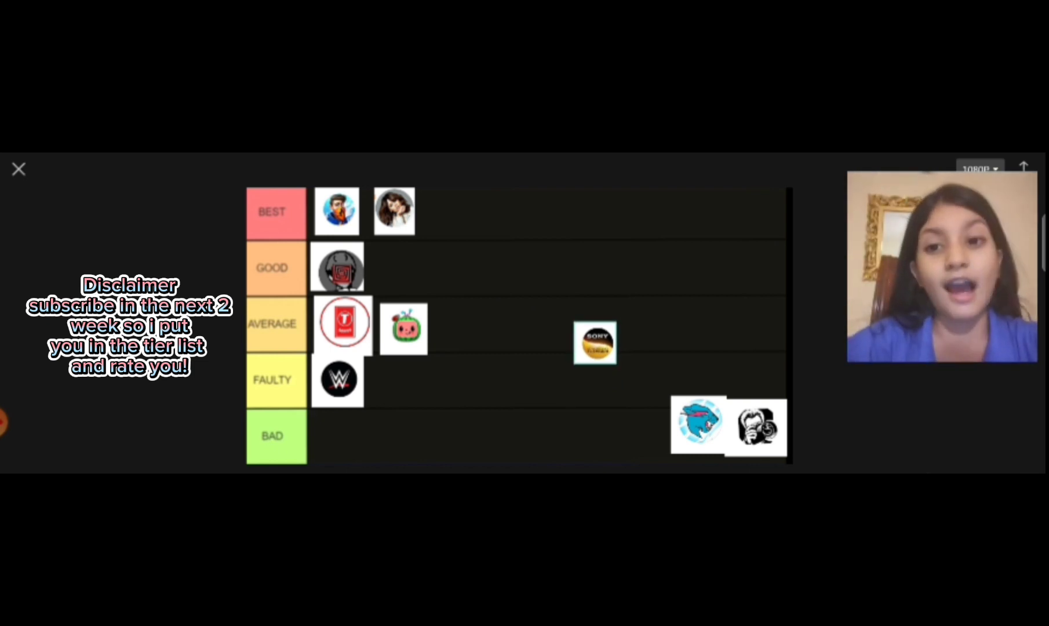
drag(594, 343, 420, 271)
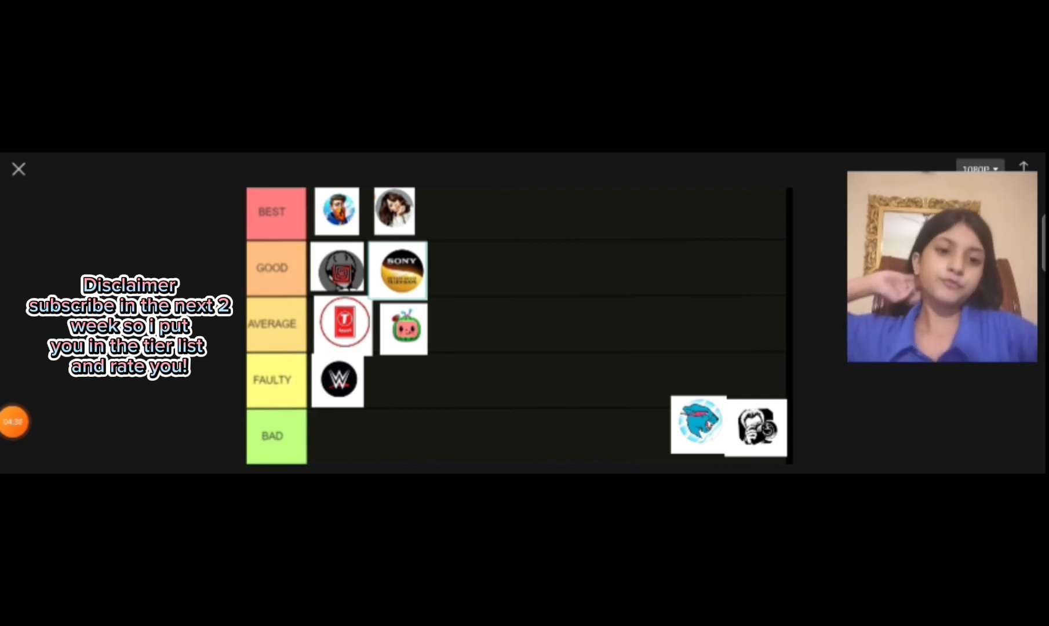
- Carry the black-and-white headphone-face avatar up into Best after the girl
drag(756, 428, 571, 307)
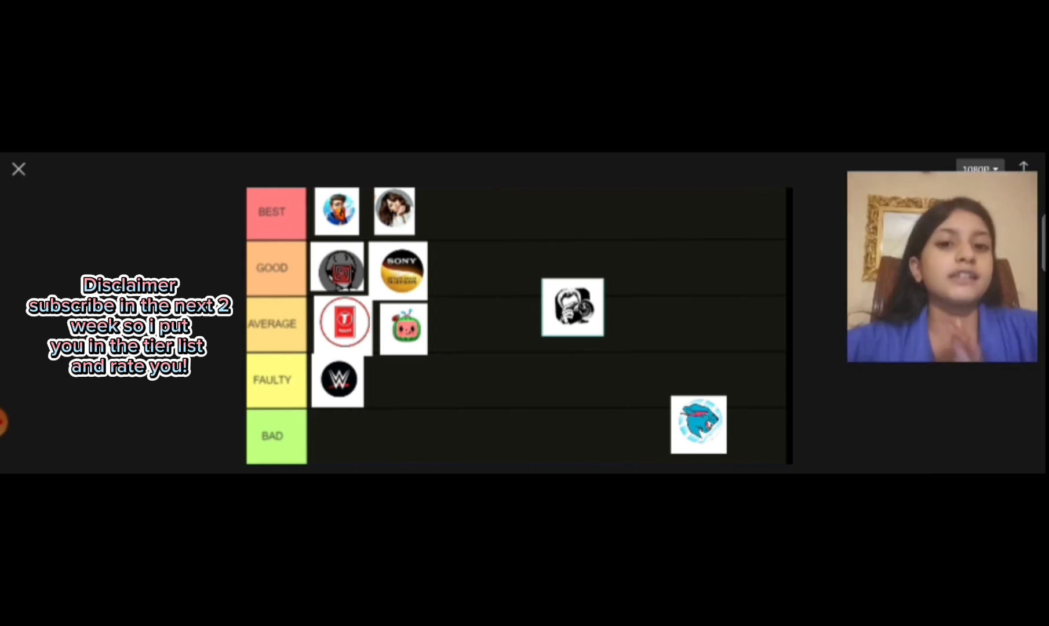
drag(571, 307, 480, 294)
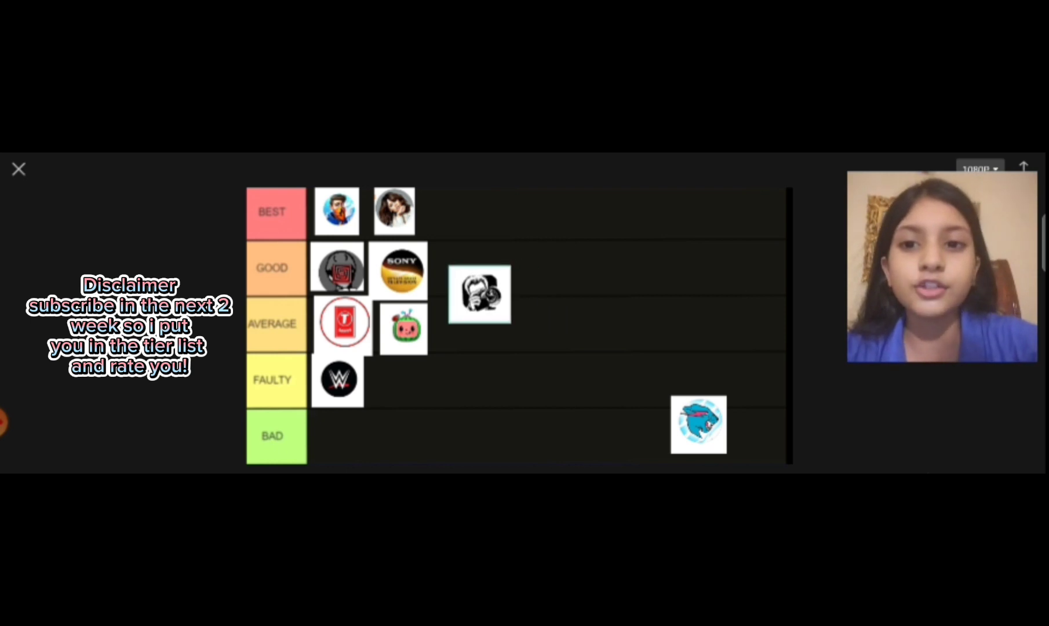
drag(479, 295, 472, 215)
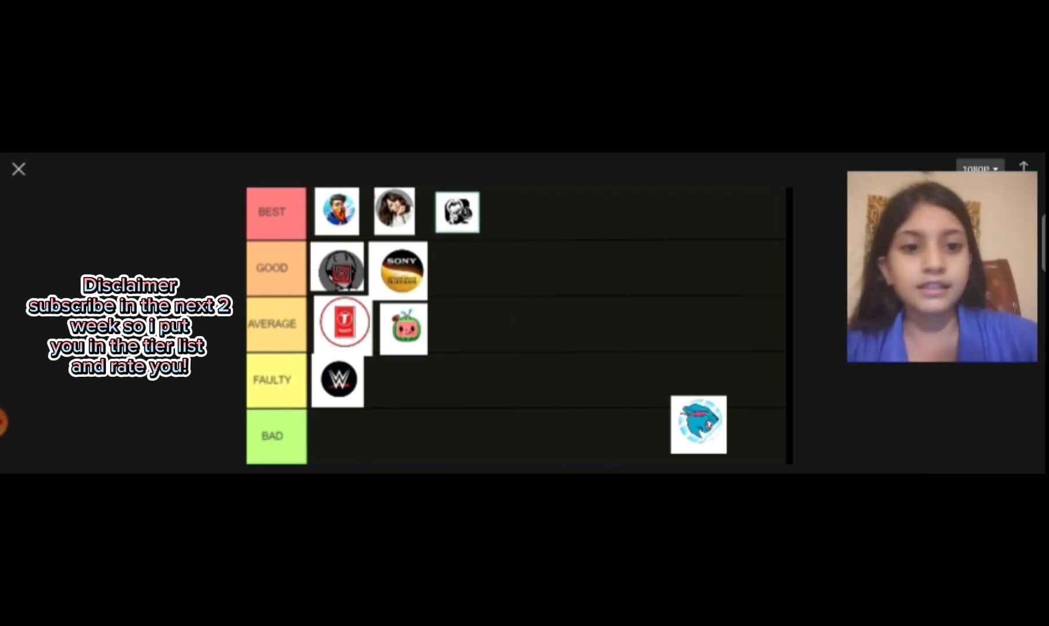
drag(698, 425, 561, 329)
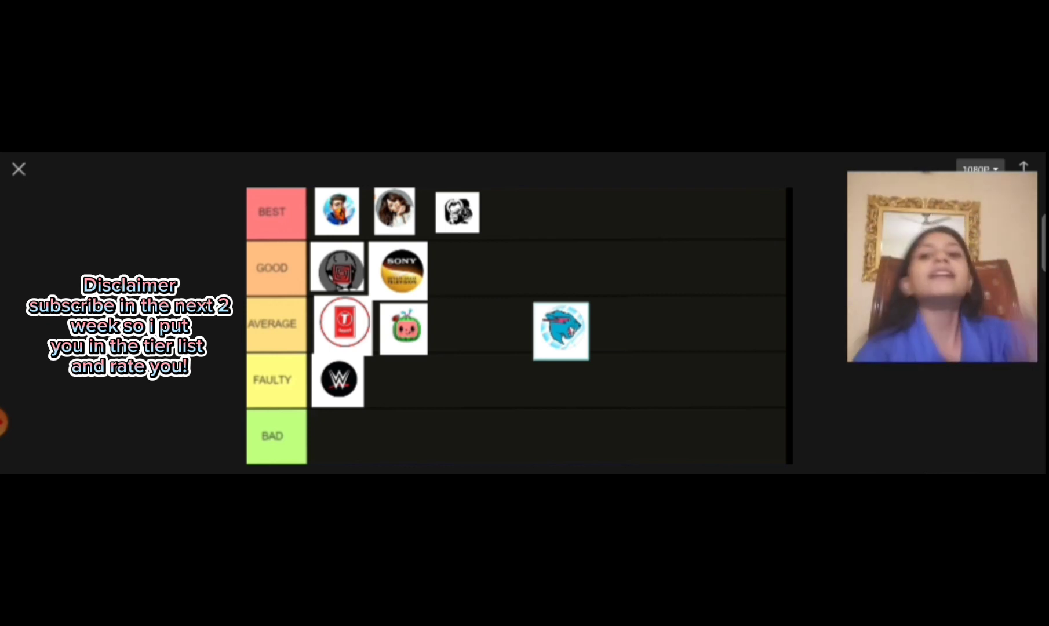
- Move the blue shark avatar up into the Average row, finishing the board
drag(562, 331, 460, 269)
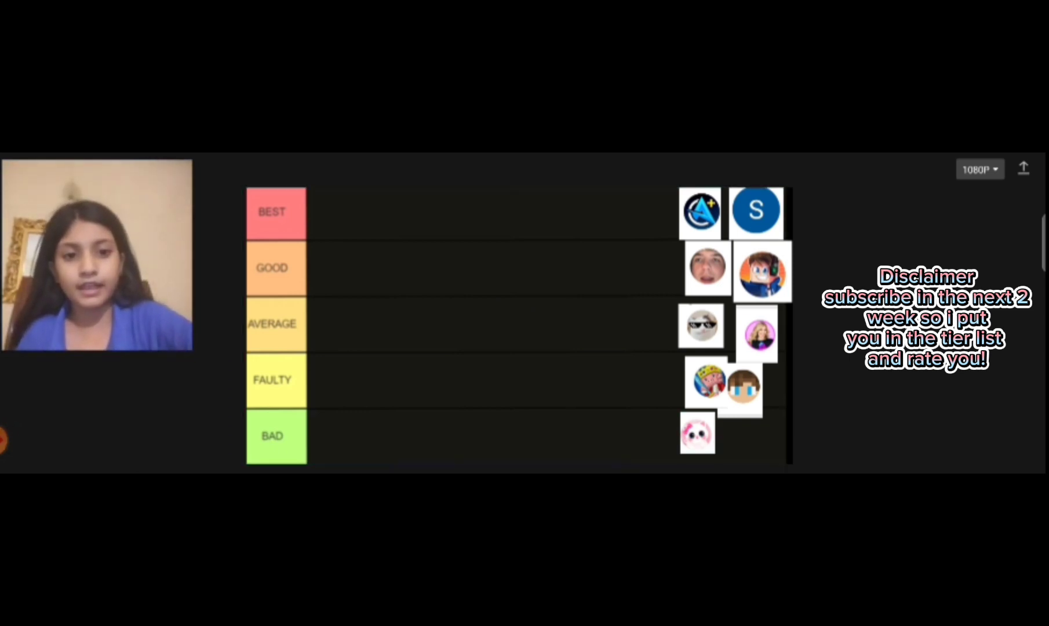
- Pick up the pink bunny avatar and return it to the pool
drag(698, 434, 502, 333)
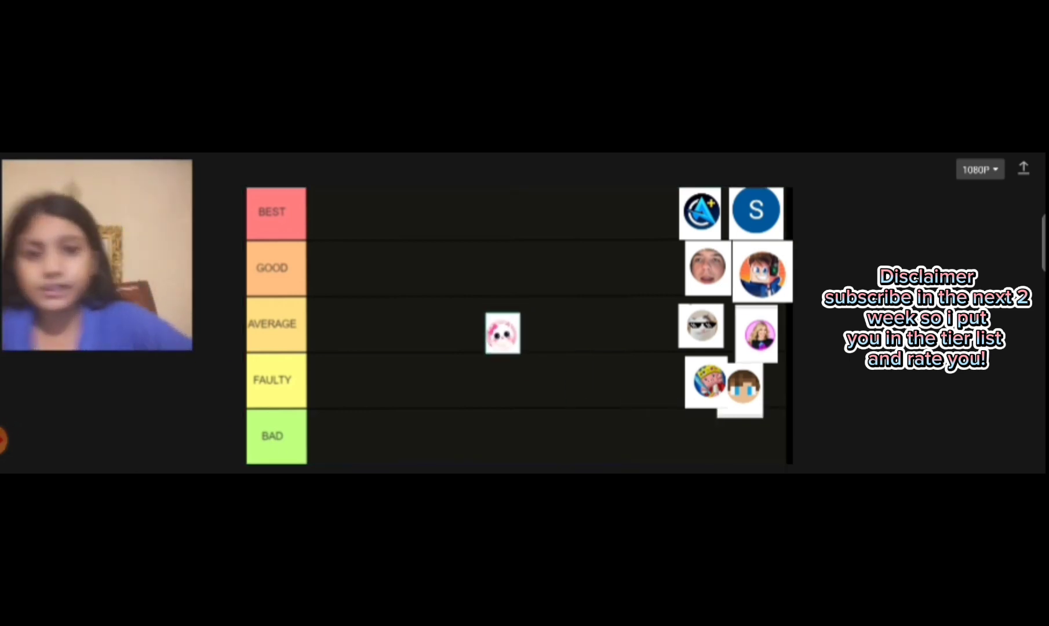
drag(502, 333, 676, 447)
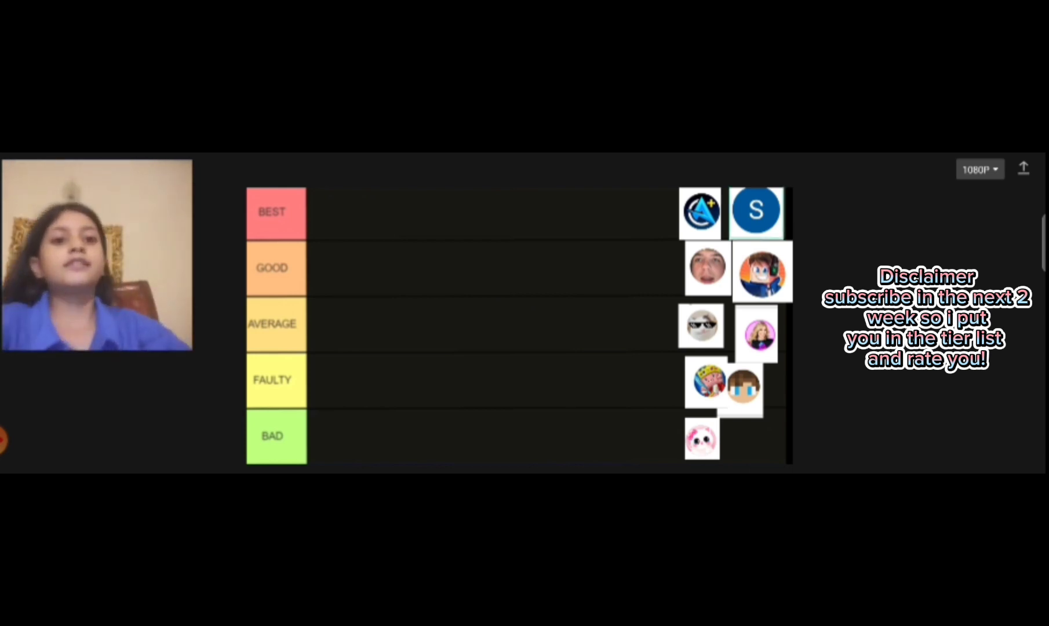
- Try the blue S avatar in Best, then place it at the start of the Faulty row
drag(756, 211, 537, 334)
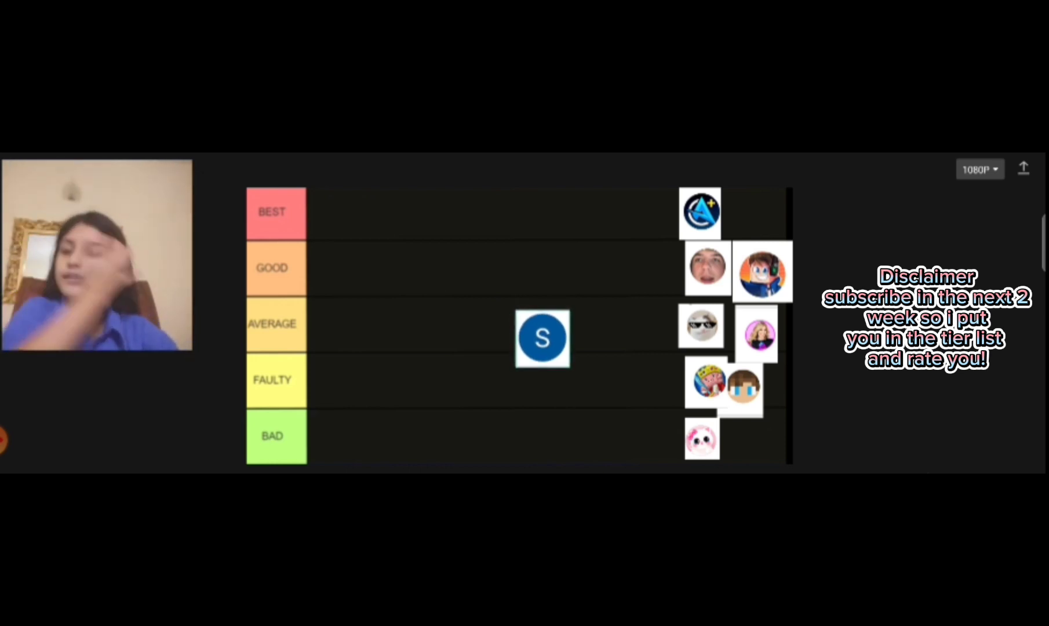
drag(543, 337, 352, 211)
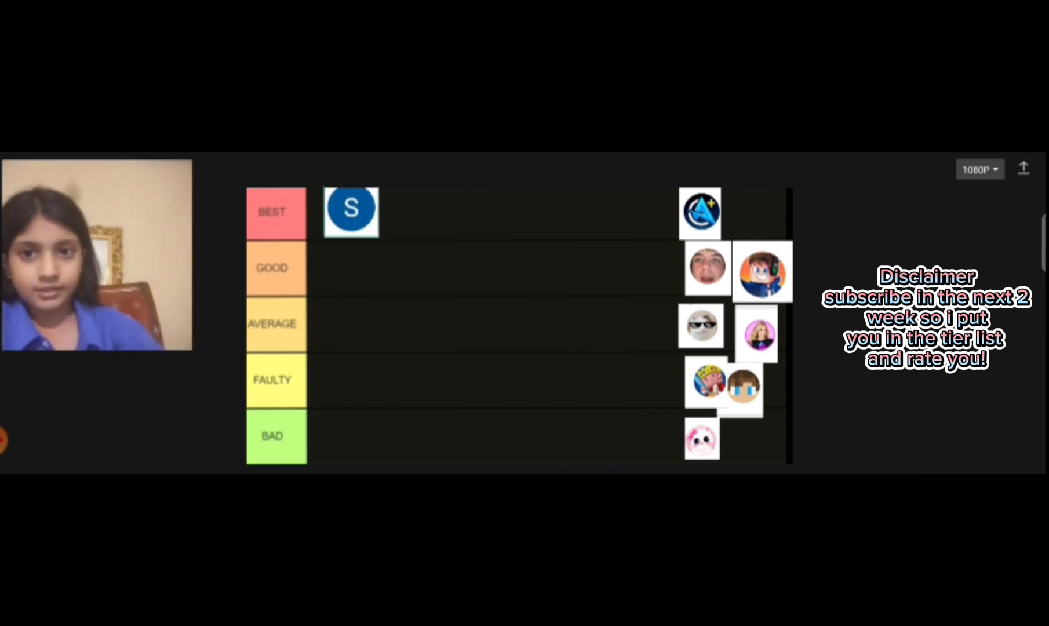
drag(352, 211, 448, 295)
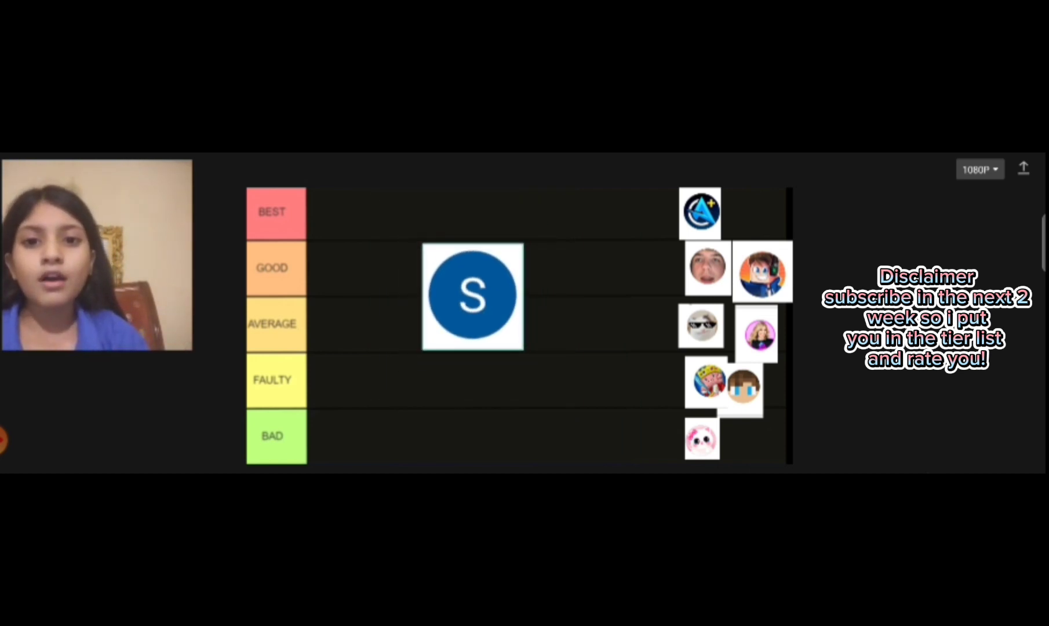
drag(472, 298, 371, 348)
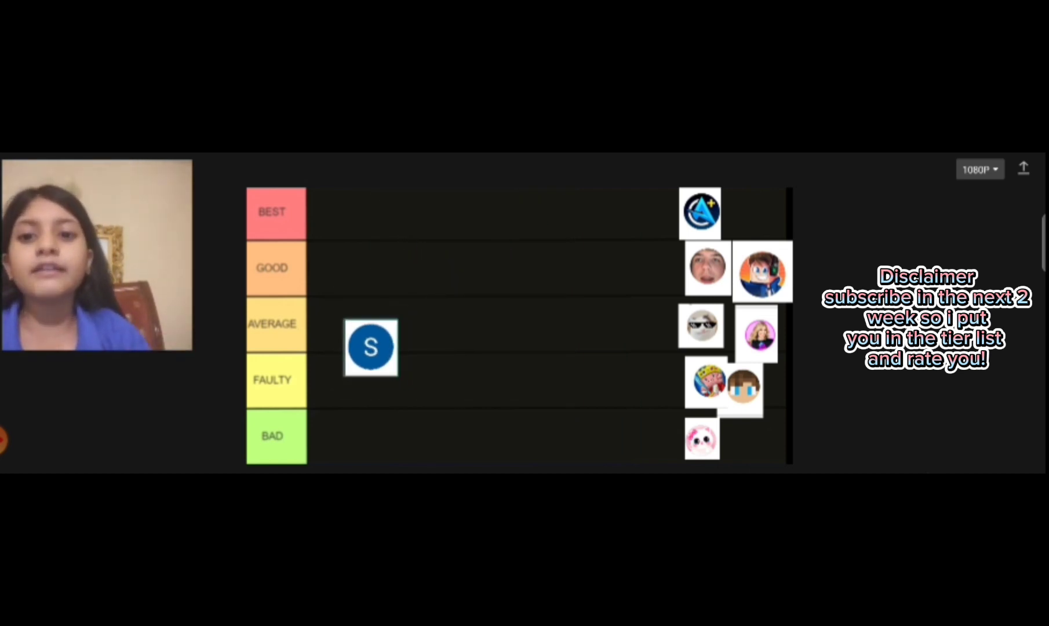
drag(371, 348, 335, 381)
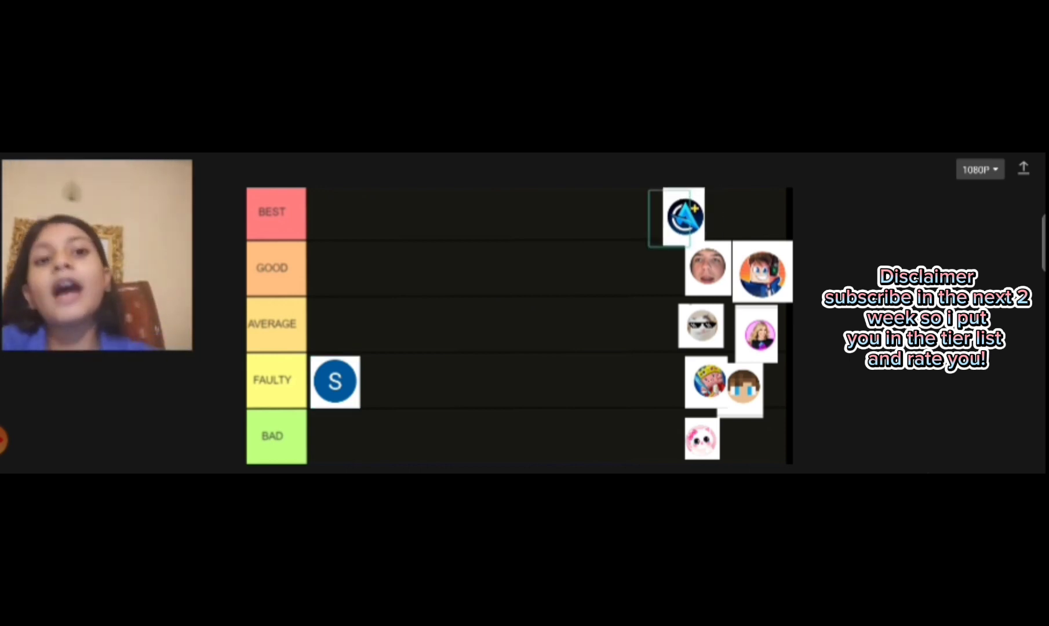
- Move the blue A-plus logo avatar from the pile to the start of the Good row
drag(682, 218, 430, 313)
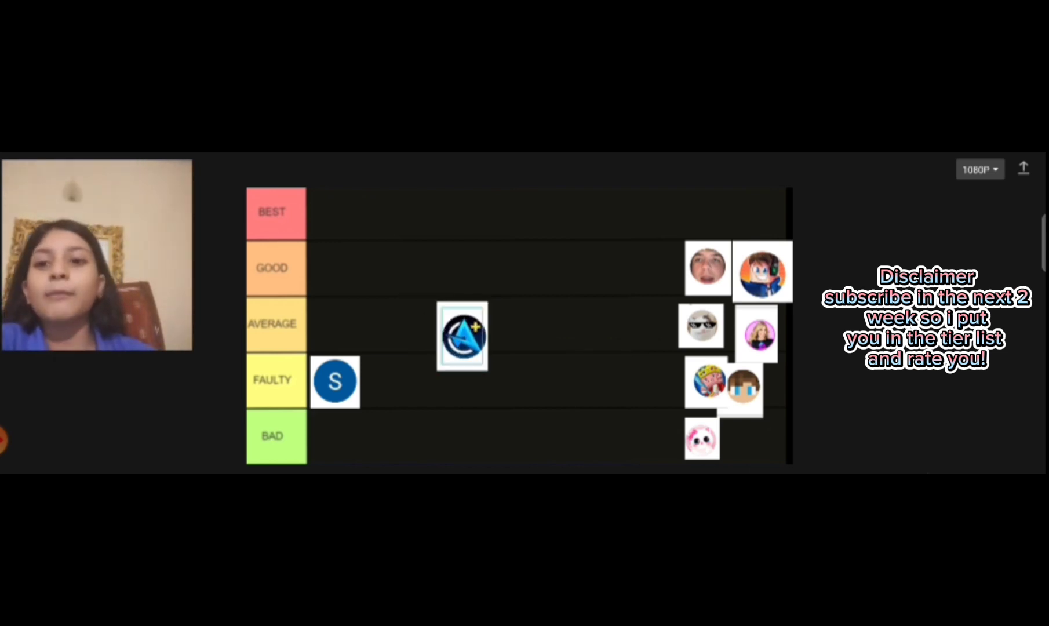
drag(462, 337, 347, 276)
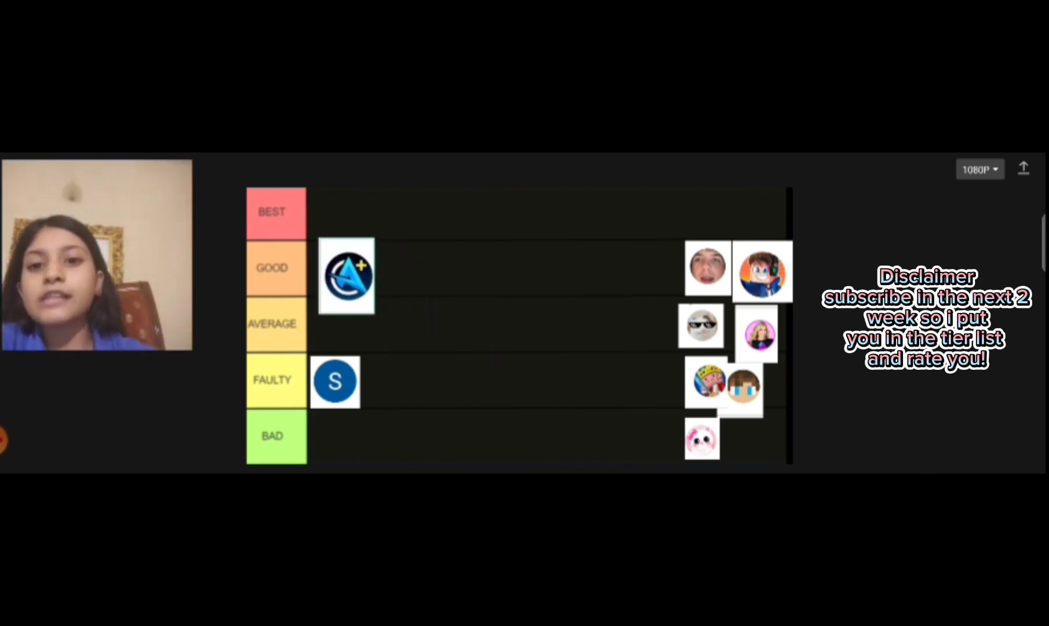
drag(347, 276, 490, 333)
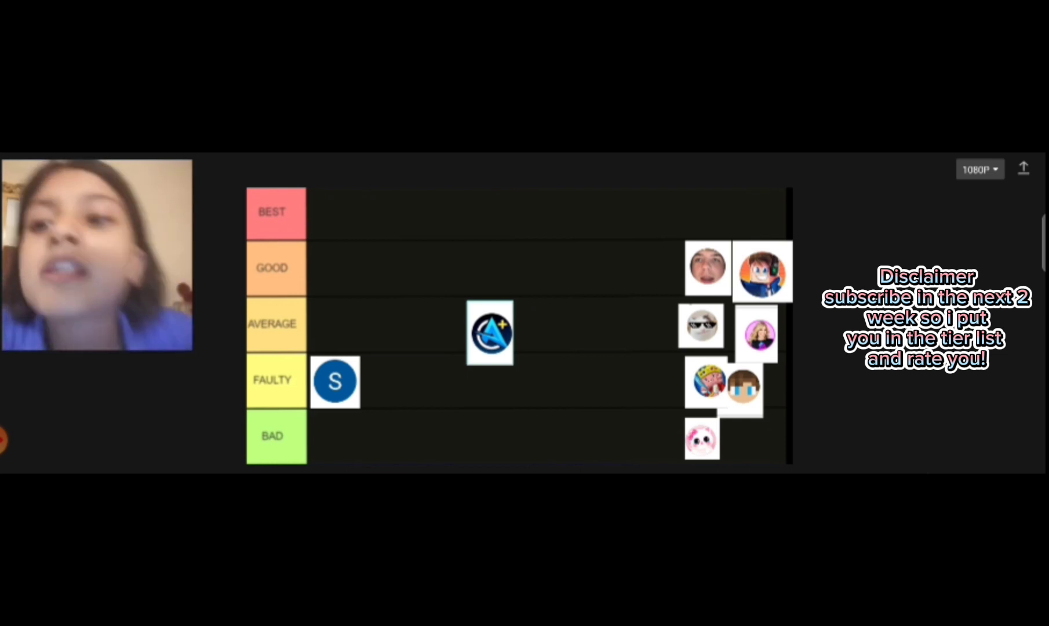
drag(489, 333, 347, 272)
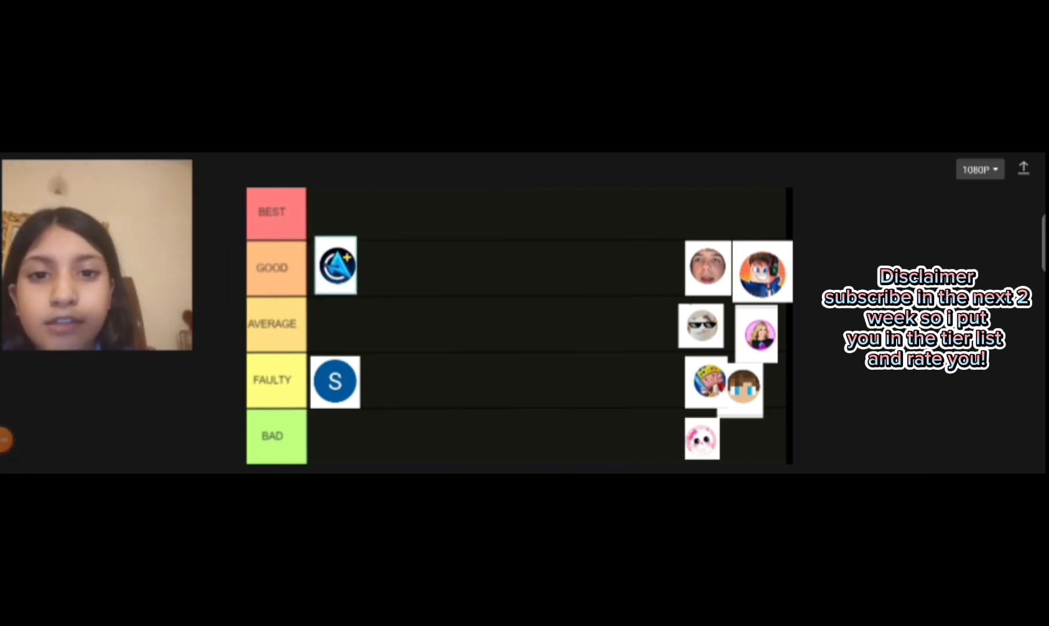
- Place the headphone-wearing gamer avatar in Good beside the A-logo, then pick up the man's face avatar
drag(762, 271, 588, 244)
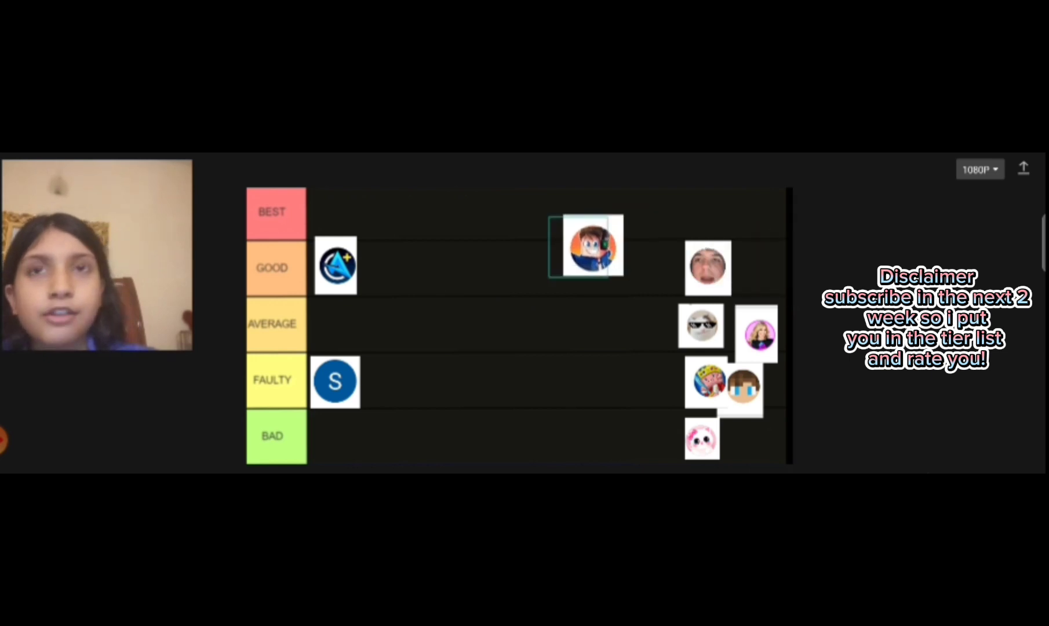
drag(590, 244, 400, 275)
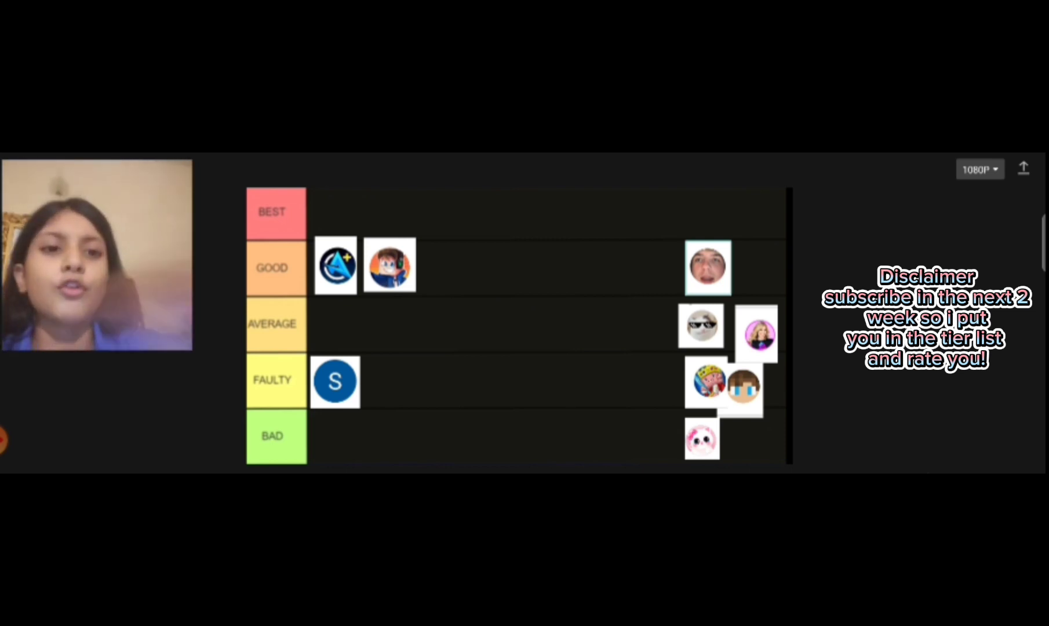
drag(709, 268, 514, 316)
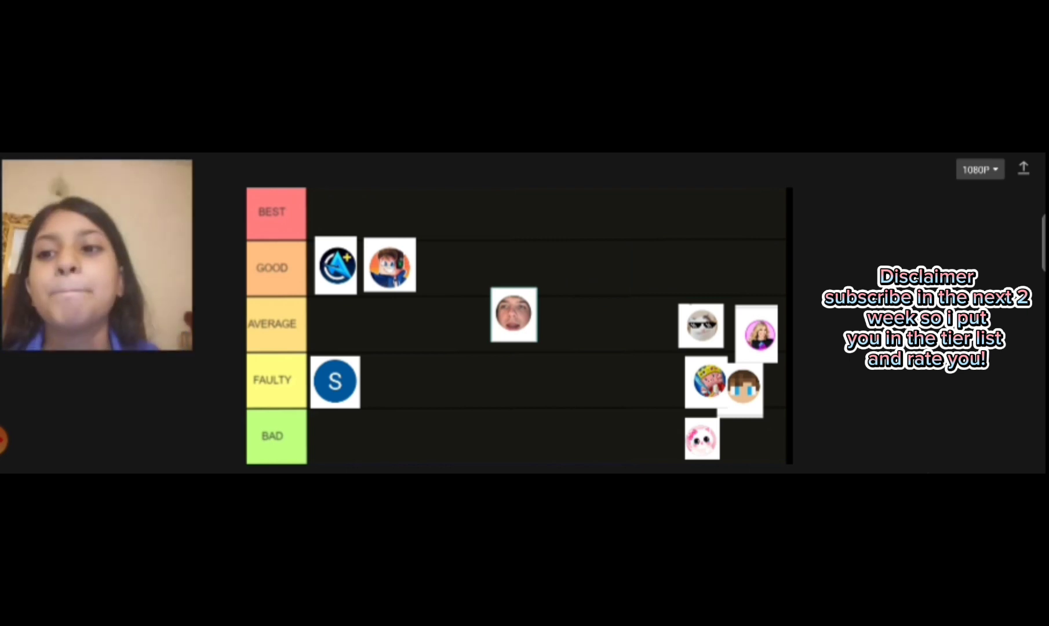
- Drop the man's face avatar into Best and place the grey sunglasses avatar beside it
drag(514, 315, 332, 212)
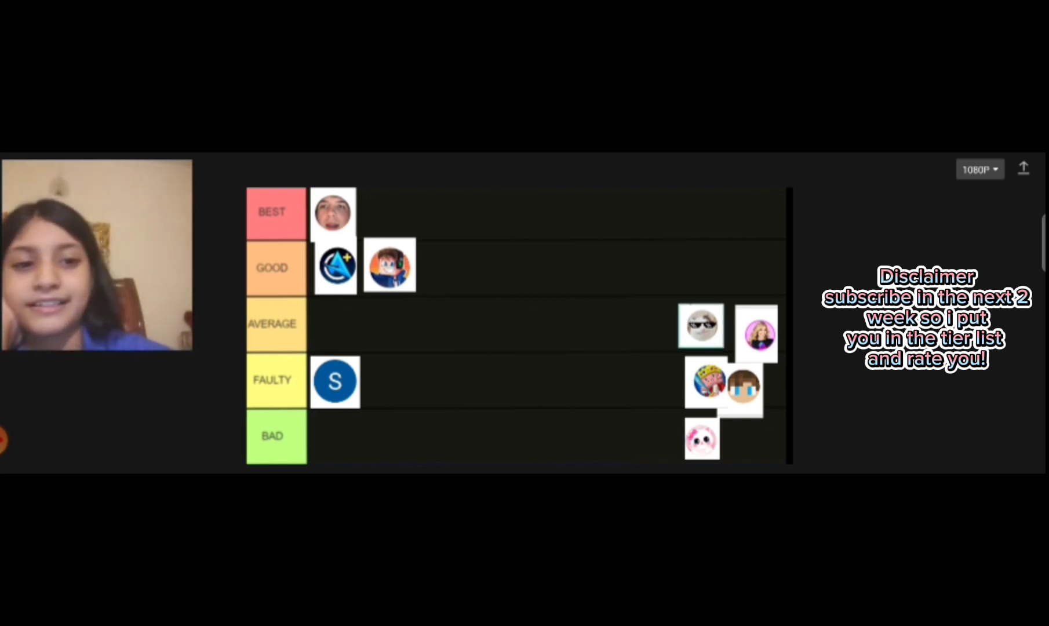
drag(700, 326, 452, 338)
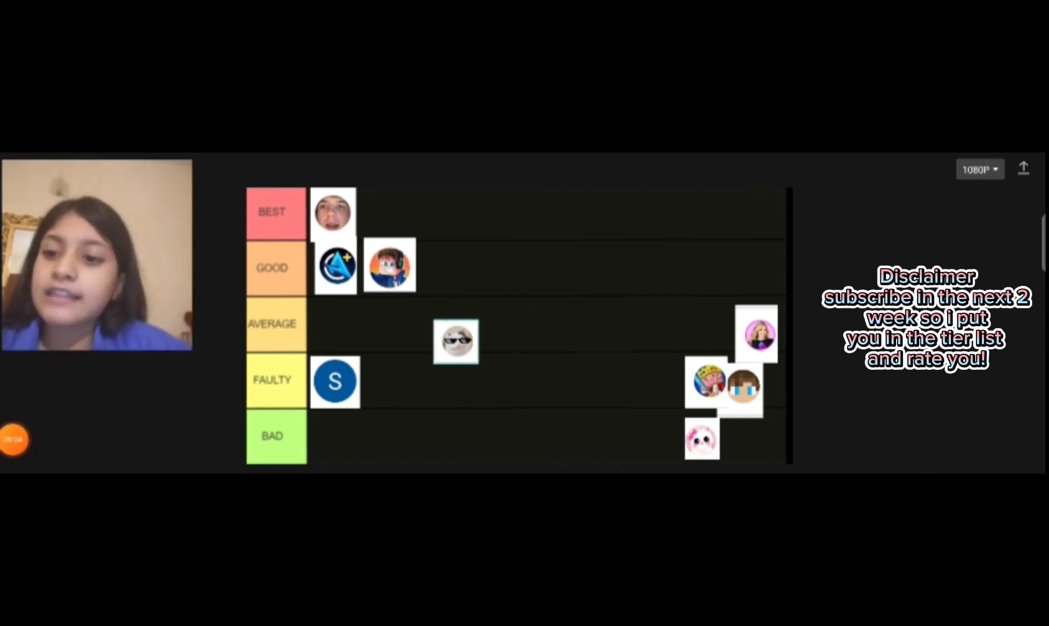
drag(456, 341, 401, 219)
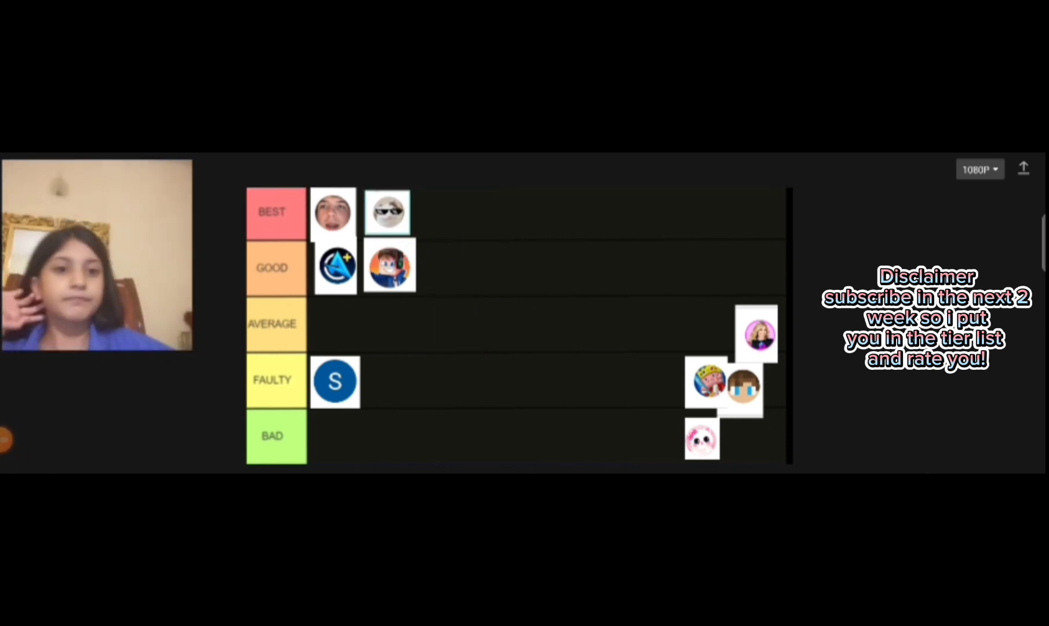
- Place the blonde girl avatar at the start of Average, then pick up the blocky pixel-face avatar
drag(756, 334, 551, 344)
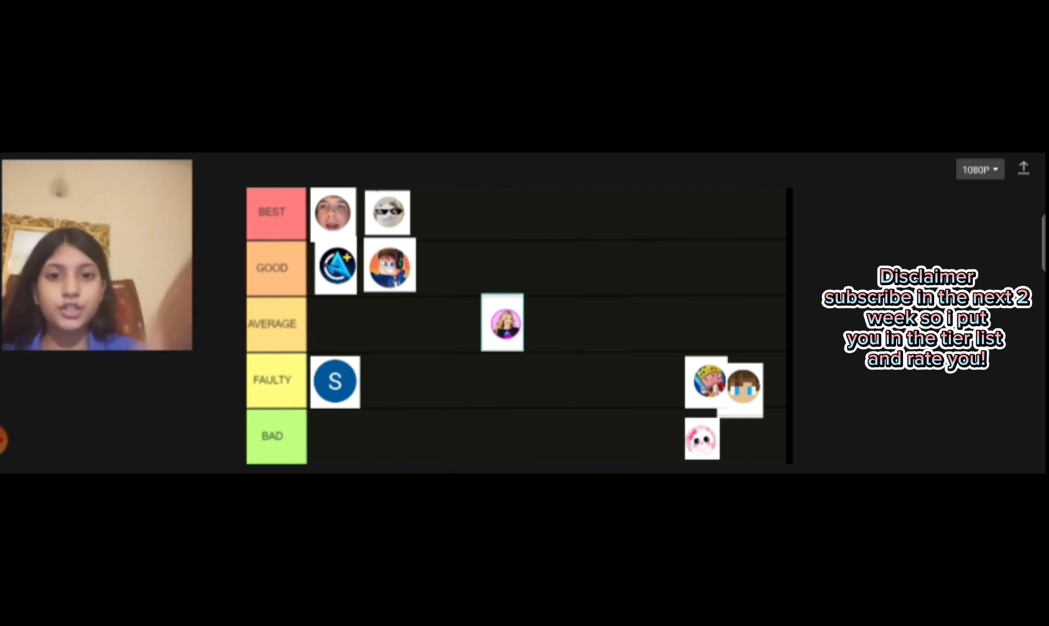
drag(502, 324, 337, 323)
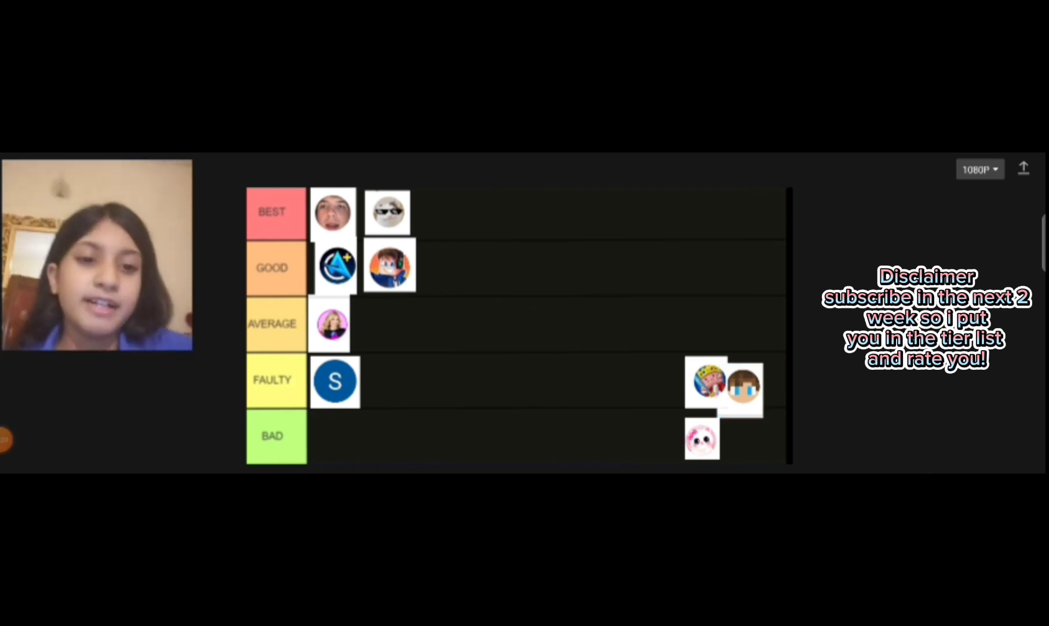
drag(743, 388, 536, 355)
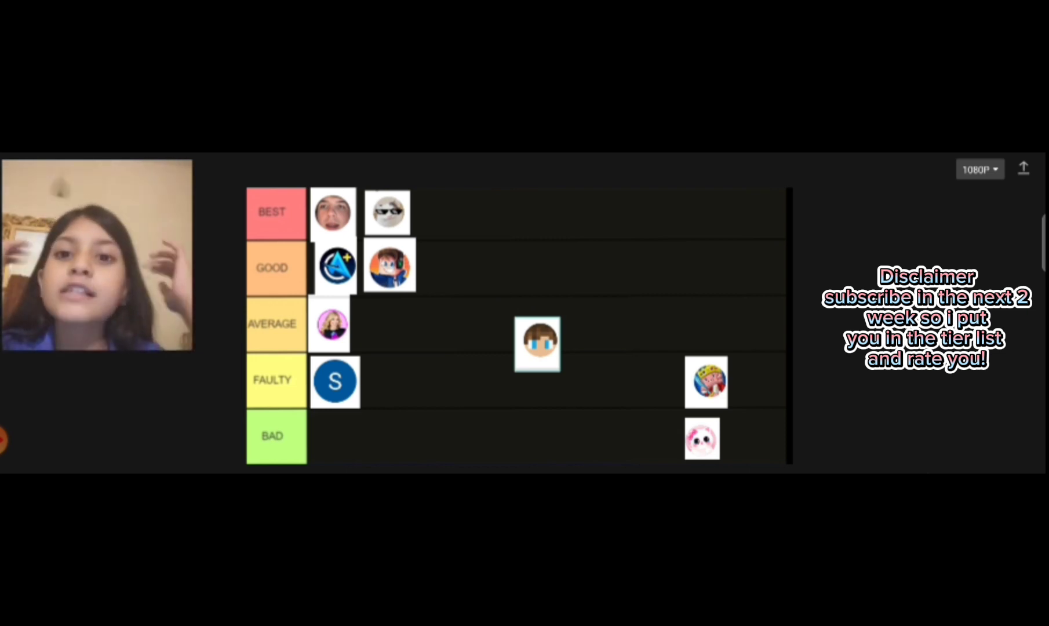
- Settle the blocky Minecraft-style avatar in the Best row after trying Good and Average
drag(537, 343, 514, 268)
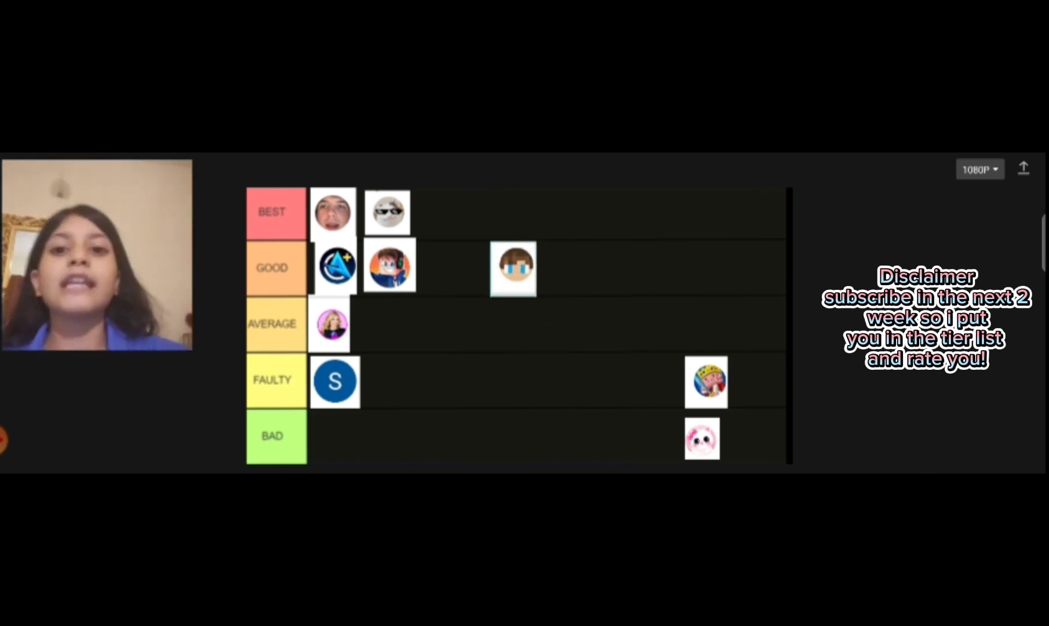
drag(513, 268, 534, 333)
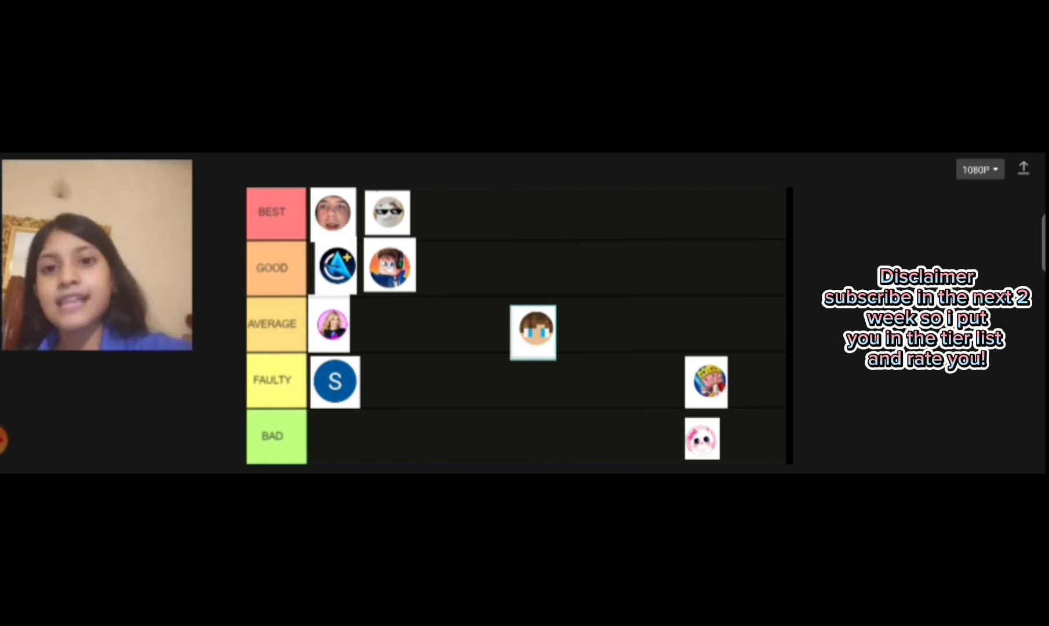
drag(534, 333, 447, 218)
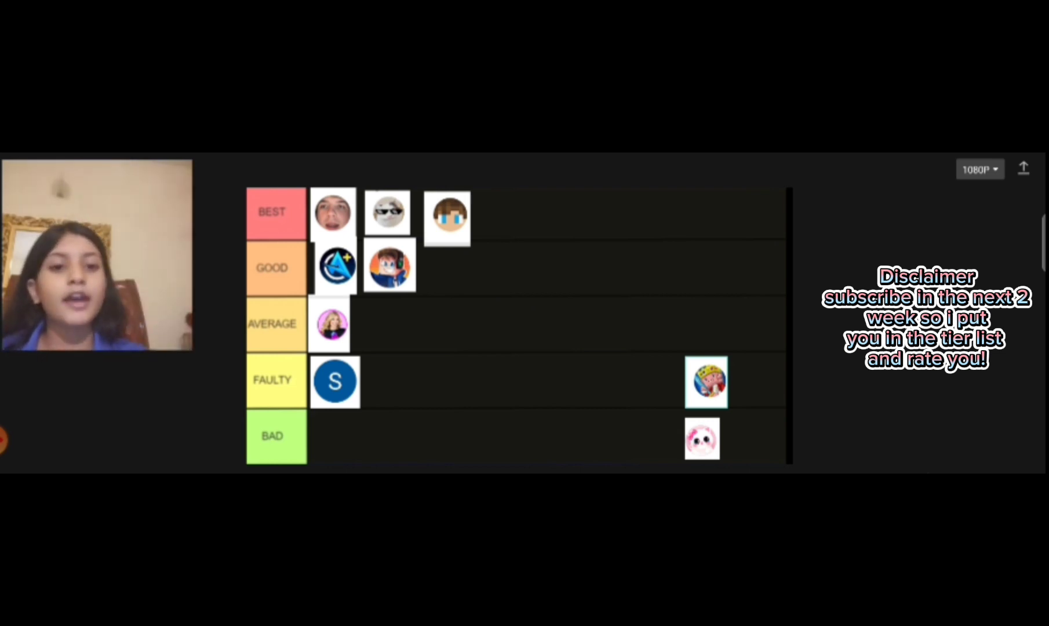
- Add the colourful cartoon avatar to Best, then pick up the pink fluffy avatar
drag(706, 381, 602, 329)
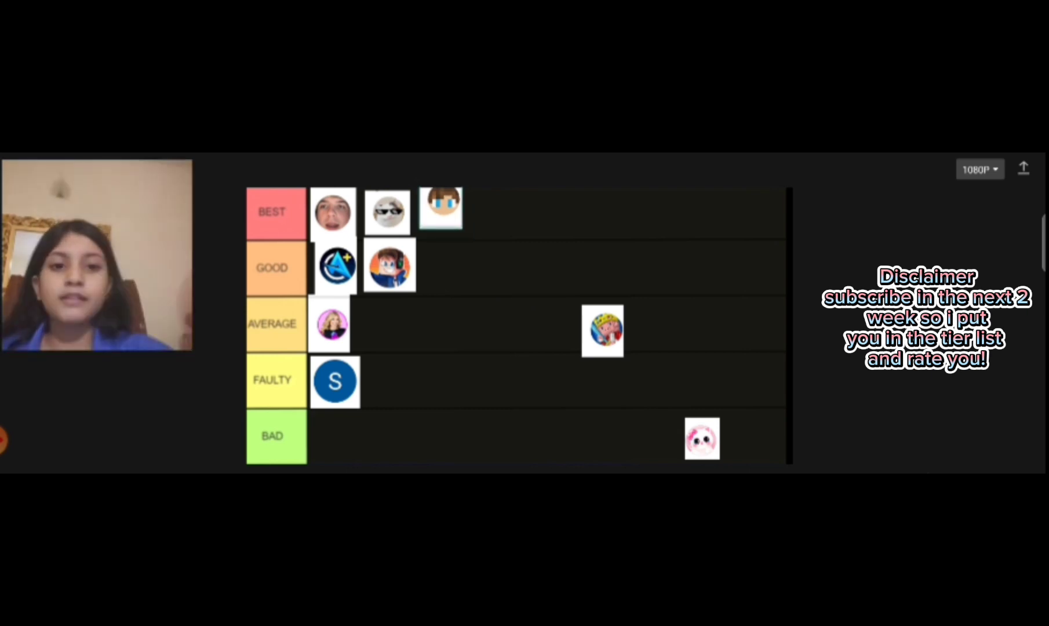
drag(602, 329, 507, 212)
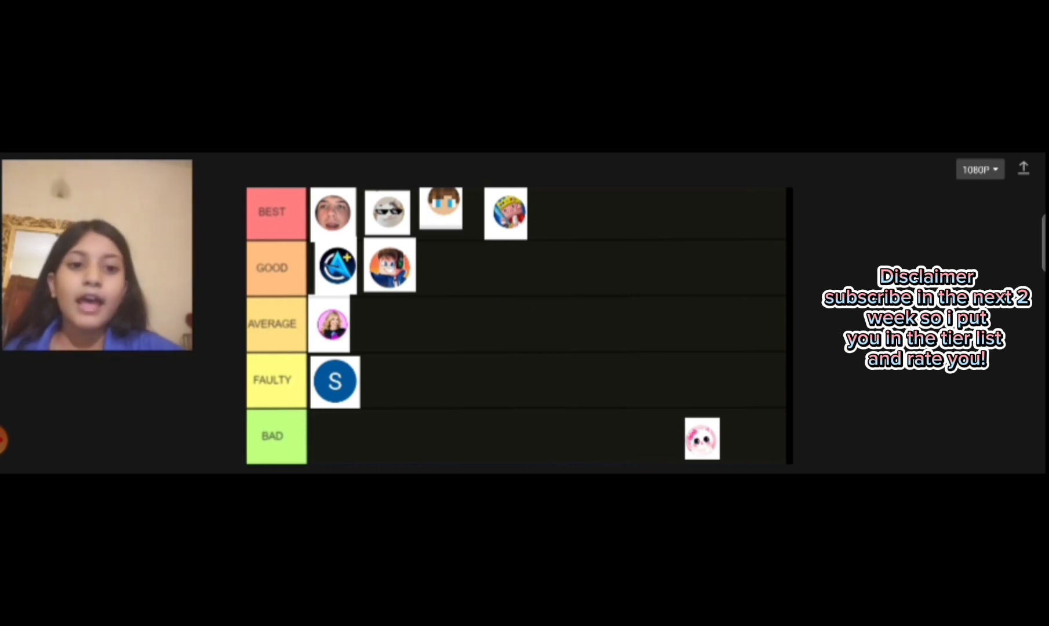
drag(701, 438, 586, 394)
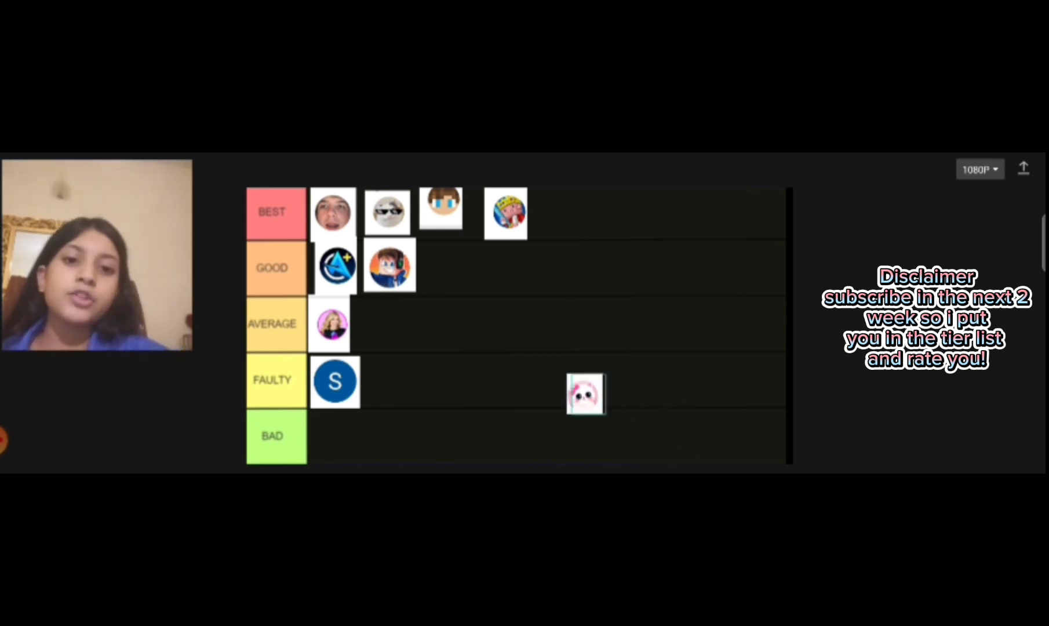
- Carry the pink bunny avatar up from Faulty and drop it in Good after the gamer avatar
drag(587, 394, 514, 387)
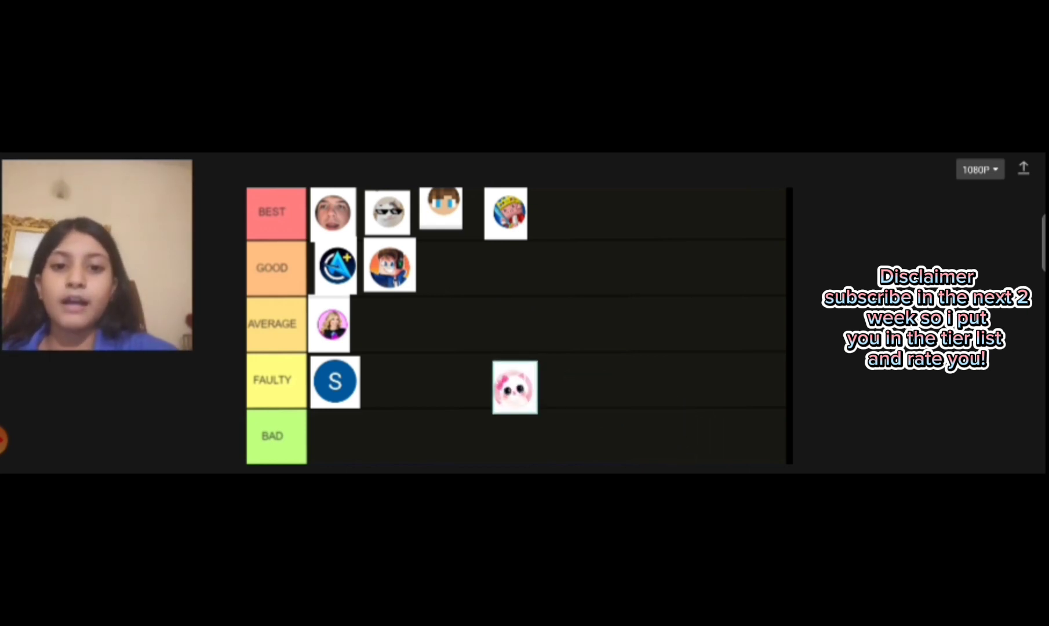
drag(513, 386, 441, 381)
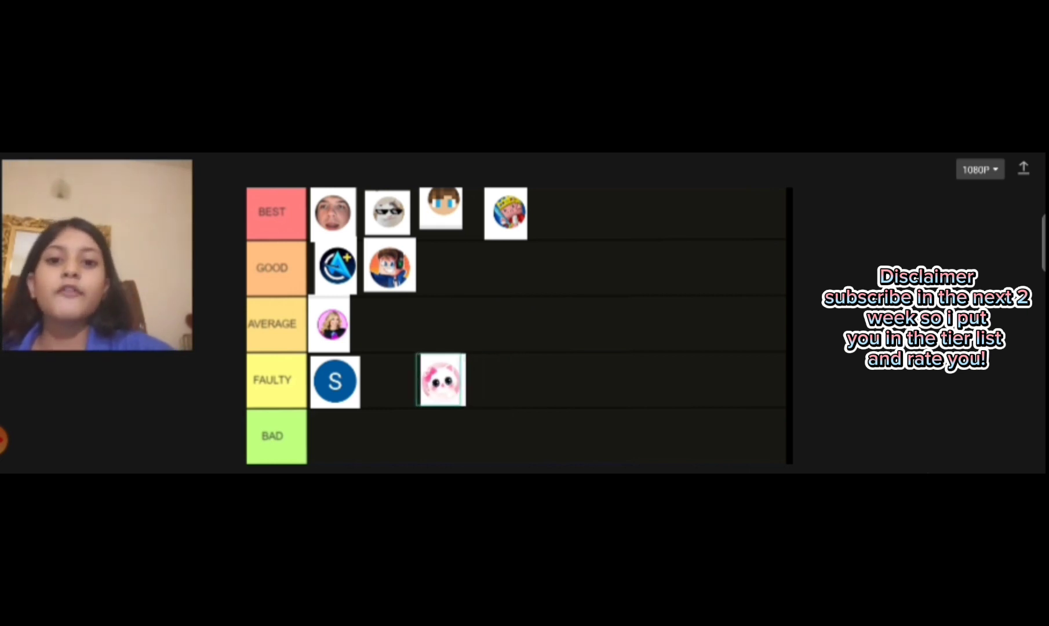
drag(441, 380, 576, 352)
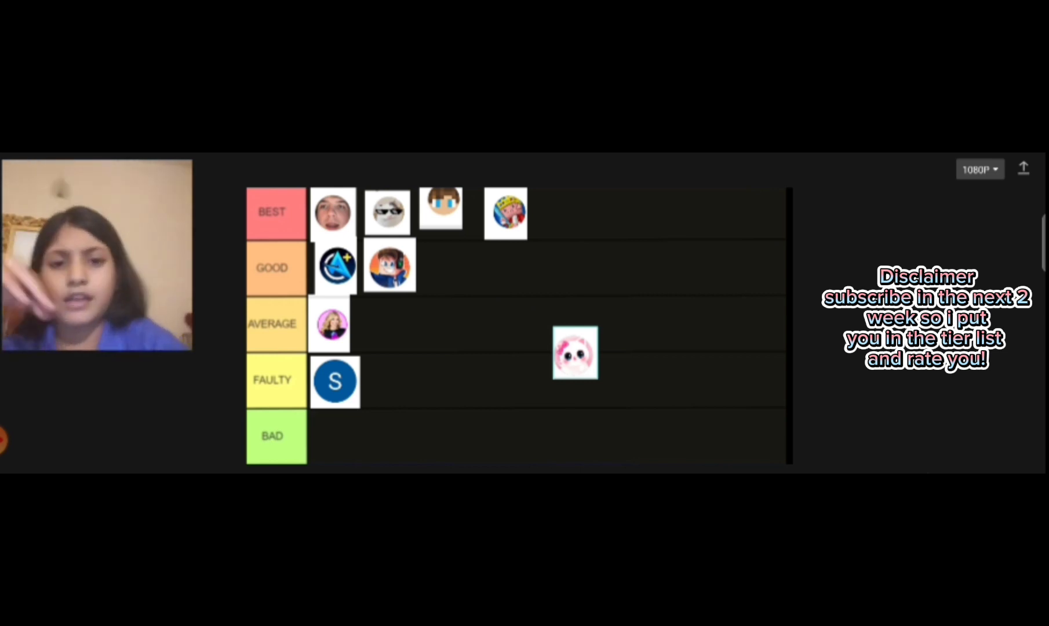
drag(574, 354, 498, 268)
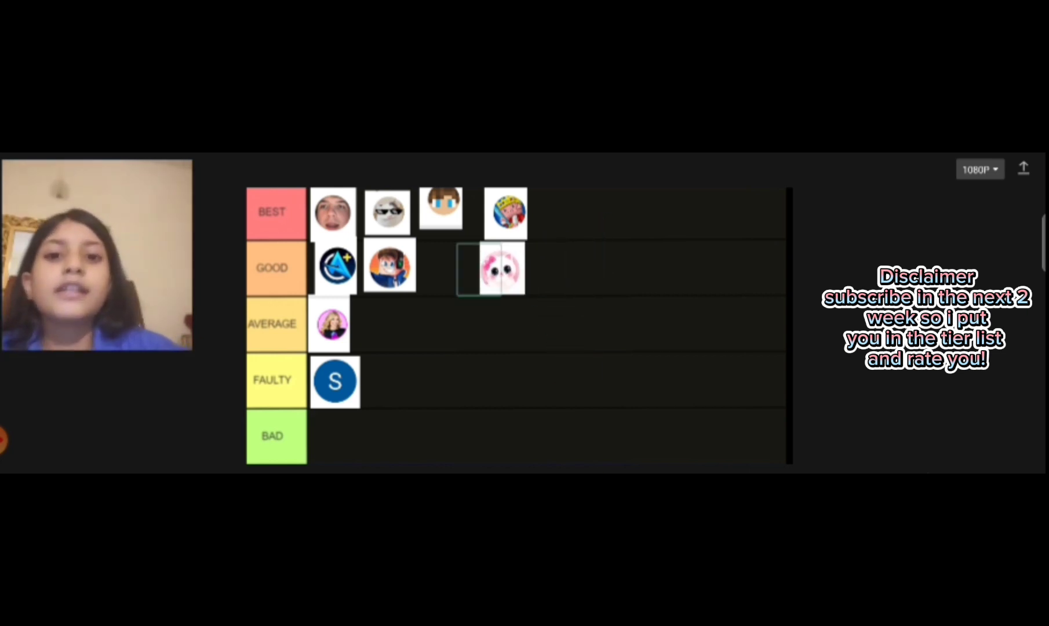
drag(501, 268, 461, 268)
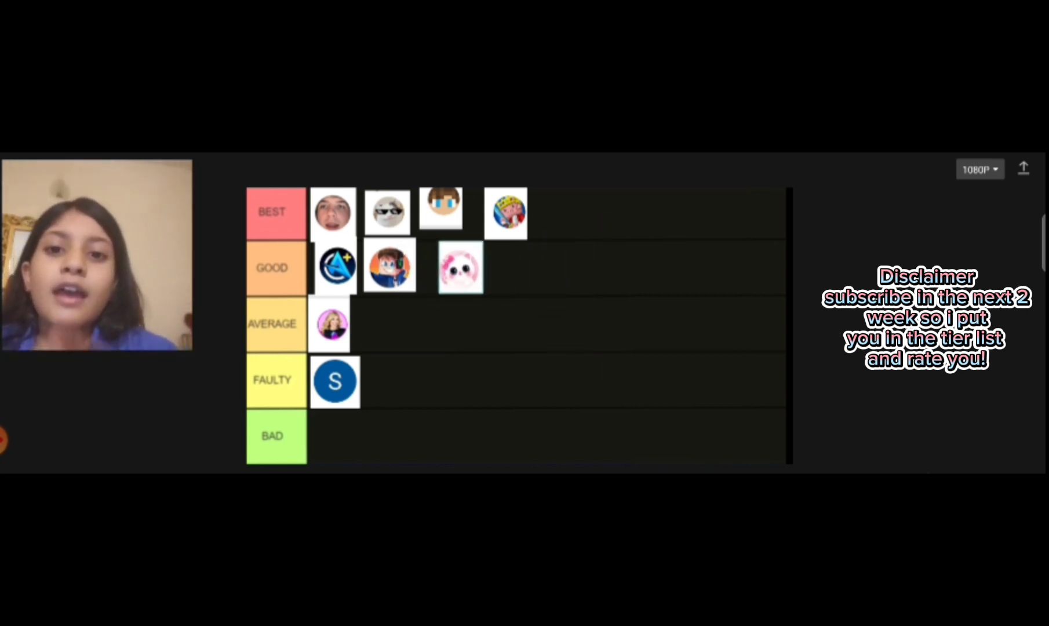